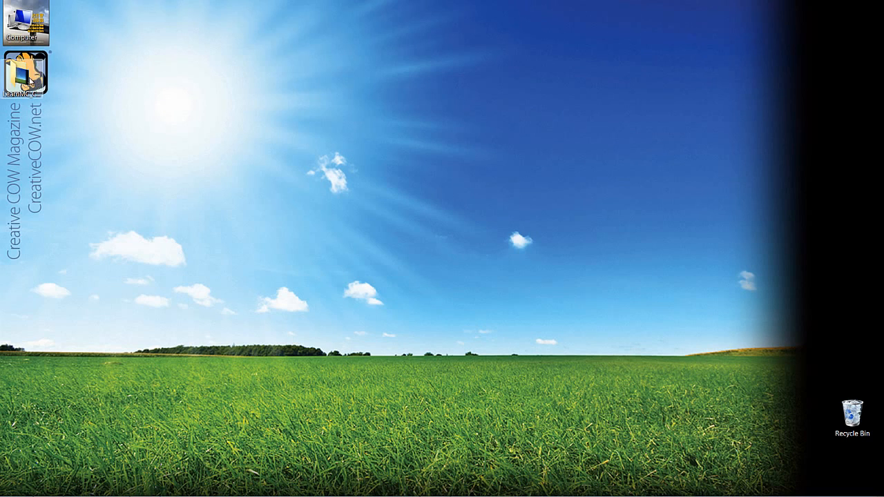
# - Open the LearnMC_Countdowns desktop folder in Windows Explorer to reveal the countdown movie
pyautogui.doubleClick(28, 69)
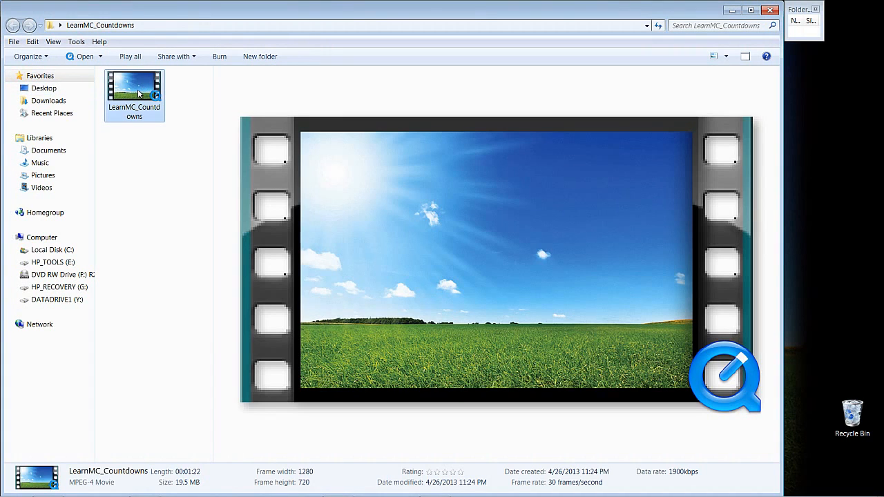
# - Play LearnMC_Countdowns in QuickTime Player and show its Movie Inspector: H.264, 1280x720, 30 fps
pyautogui.doubleClick(134, 81)
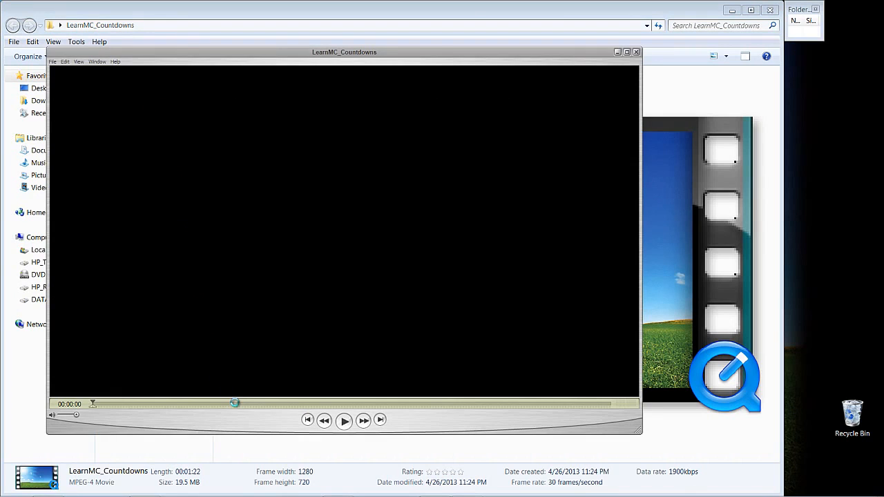
pyautogui.moveTo(234, 402); pyautogui.dragTo(243, 402)
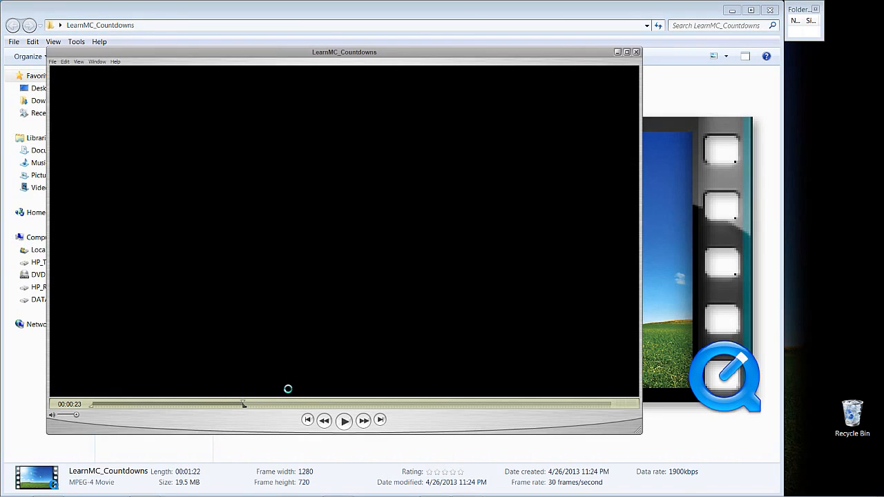
pyautogui.click(344, 420)
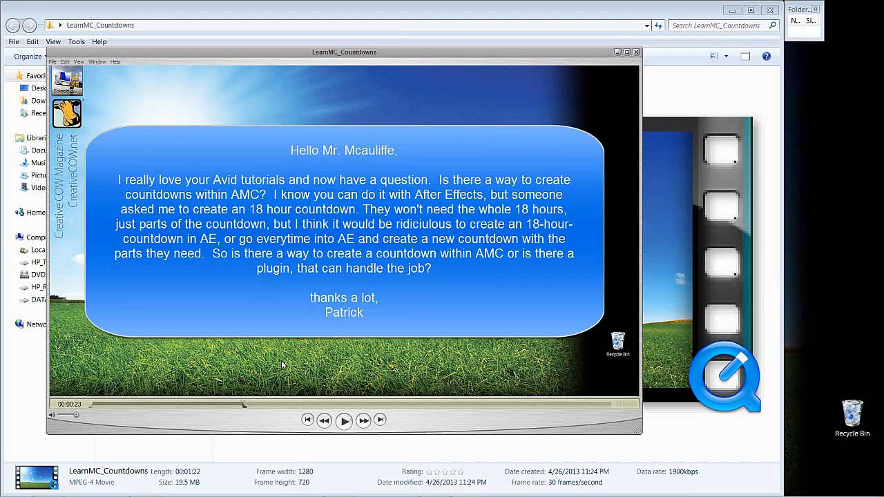
pyautogui.moveTo(120, 86)
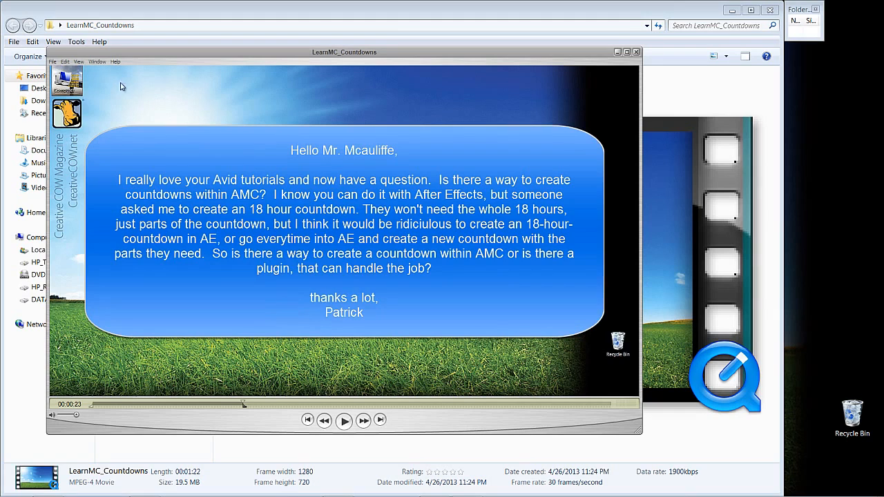
pyautogui.click(96, 62)
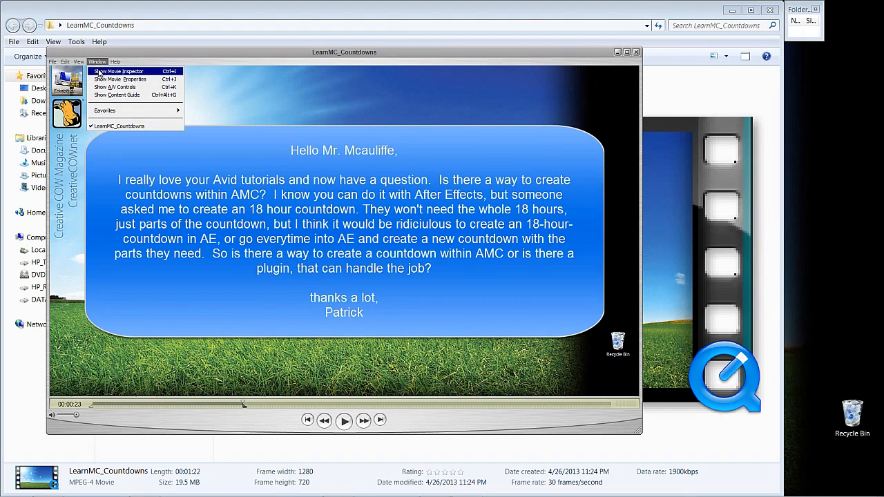
pyautogui.click(119, 79)
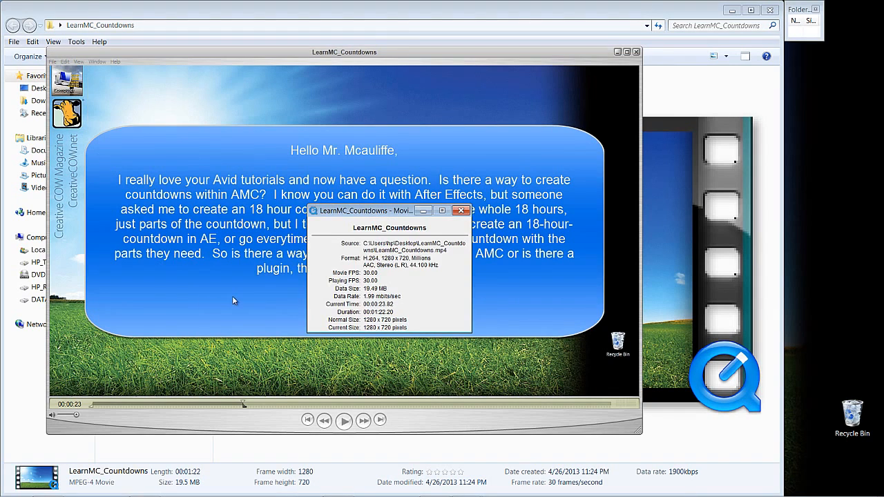
pyautogui.moveTo(413, 327)
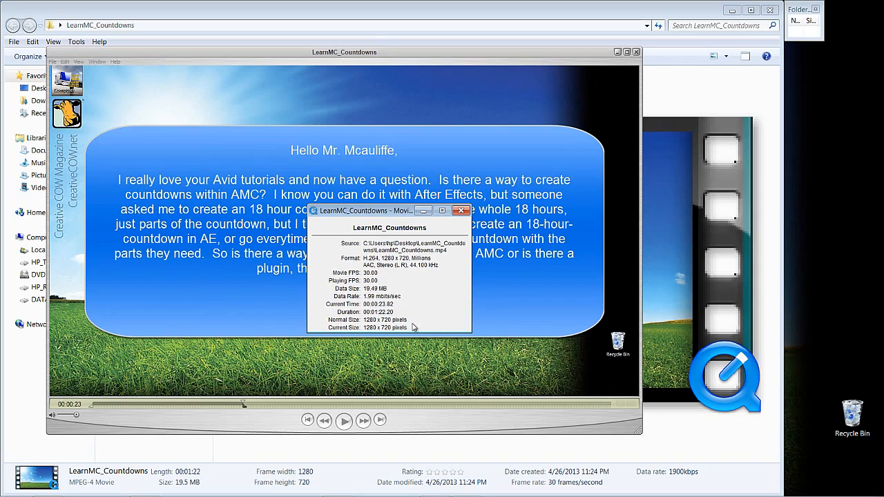
pyautogui.moveTo(366, 256)
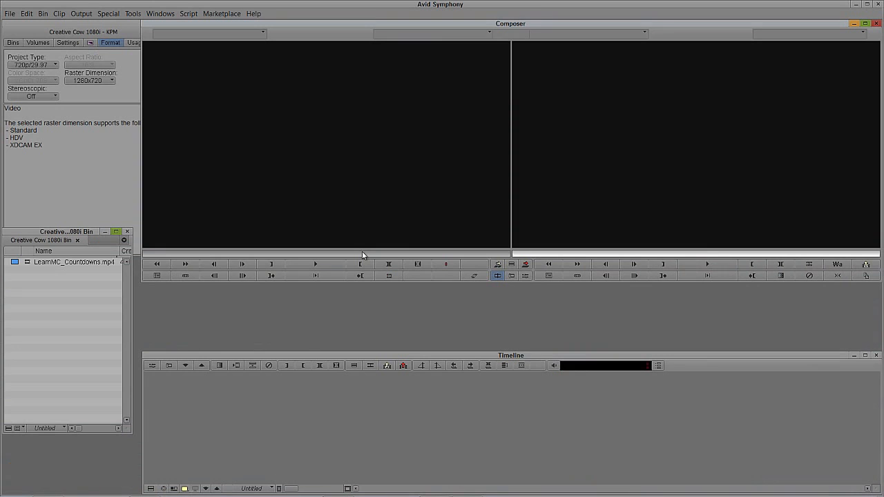
pyautogui.moveTo(6, 291)
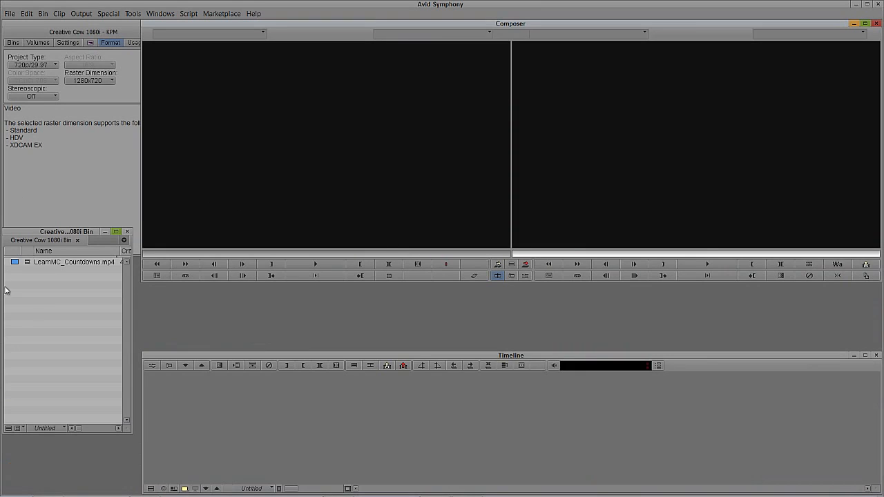
pyautogui.moveTo(38, 247)
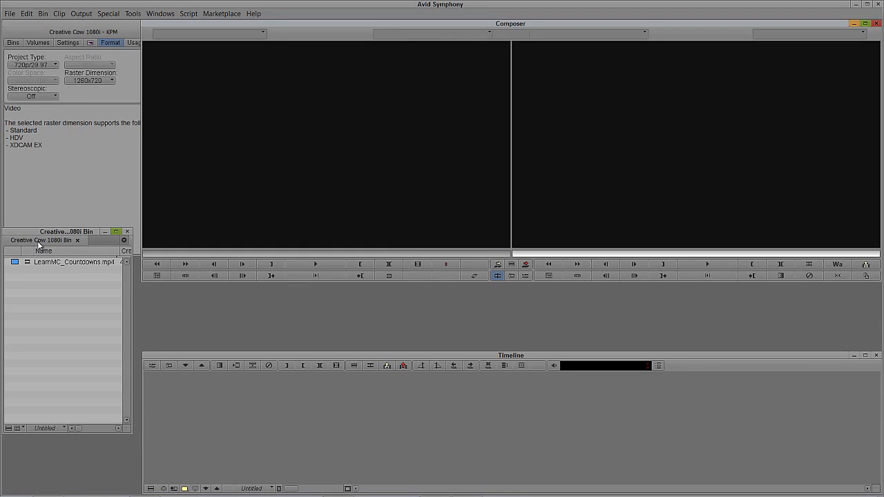
pyautogui.moveTo(56, 307)
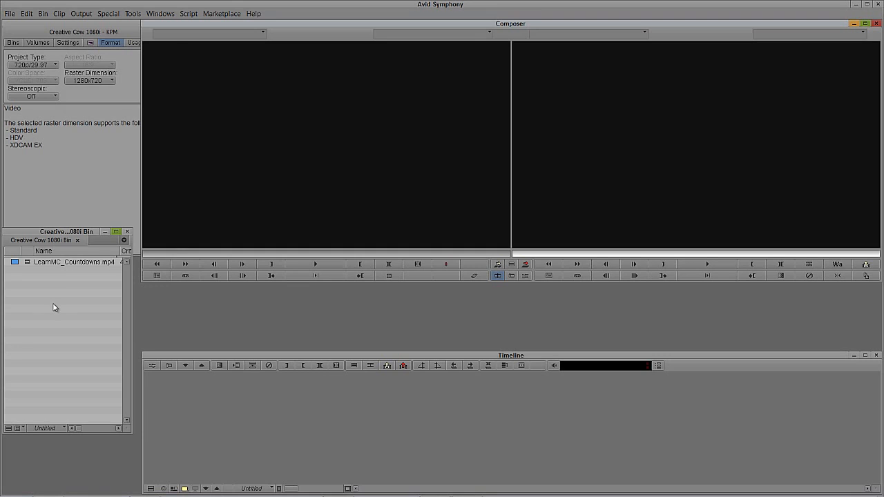
# - Choose Link to AMA File(s) from the bin menu to link the countdown movie
pyautogui.click(42, 13)
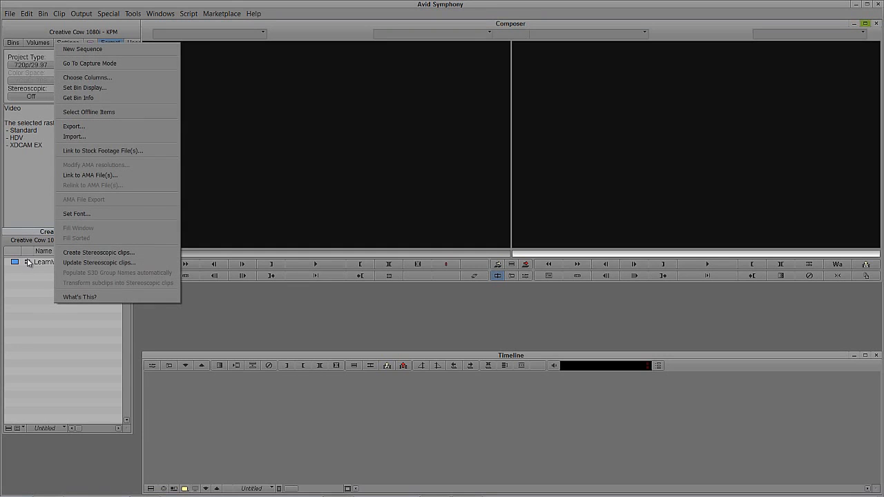
pyautogui.click(90, 175)
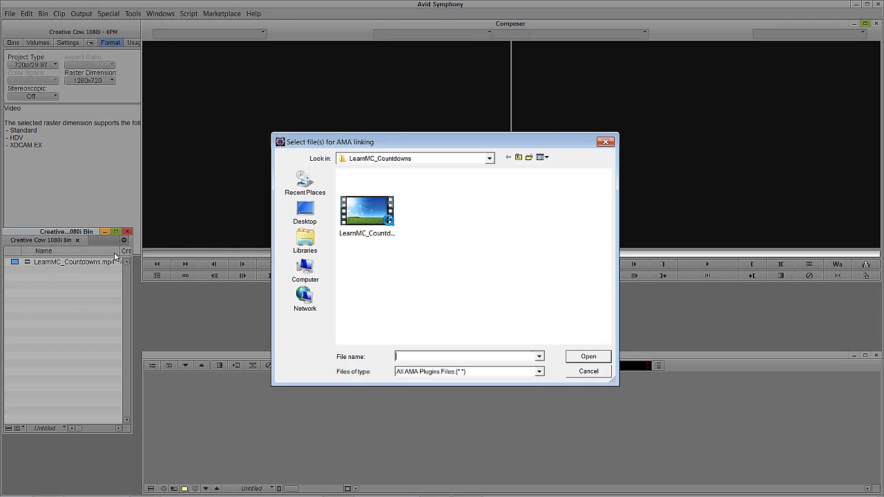
pyautogui.moveTo(304, 270)
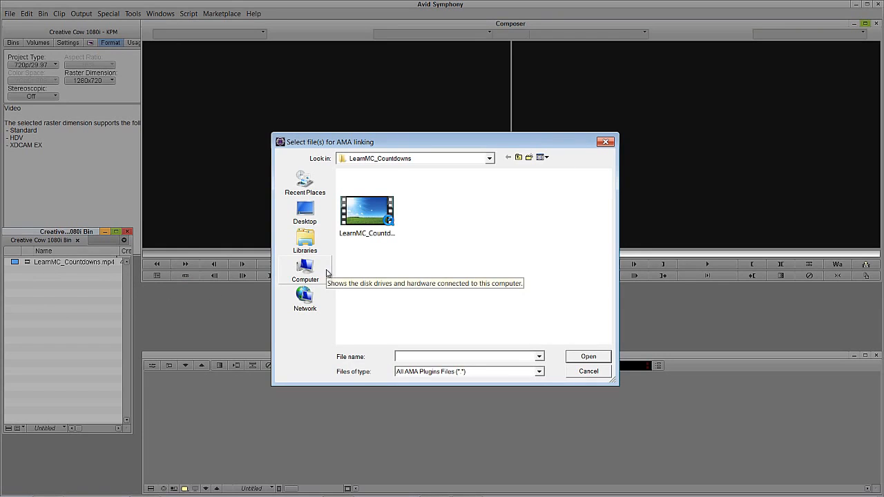
pyautogui.moveTo(408, 161)
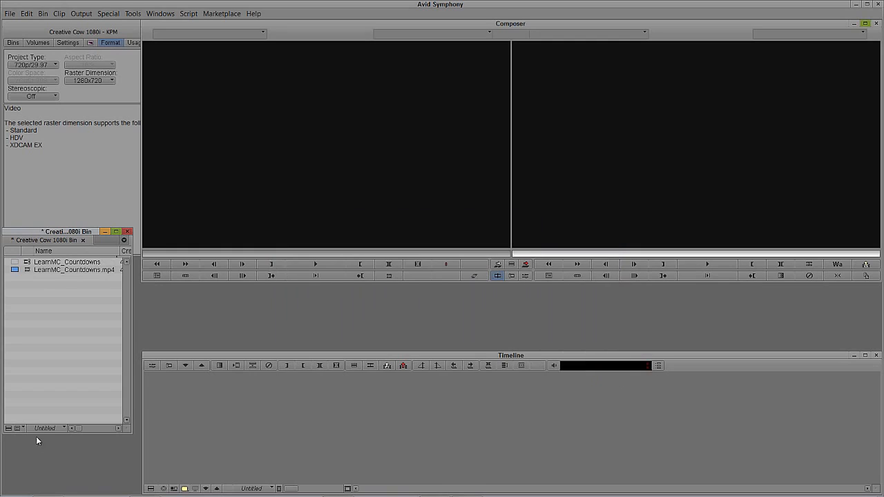
pyautogui.moveTo(26, 350)
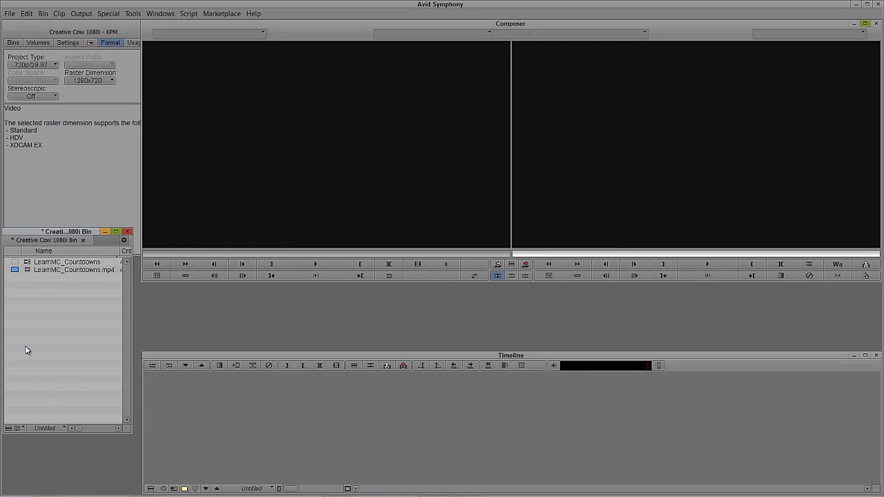
# - Load the linked LearnMC_Countdowns clip into the Source monitor and play through the countdown
pyautogui.doubleClick(66, 262)
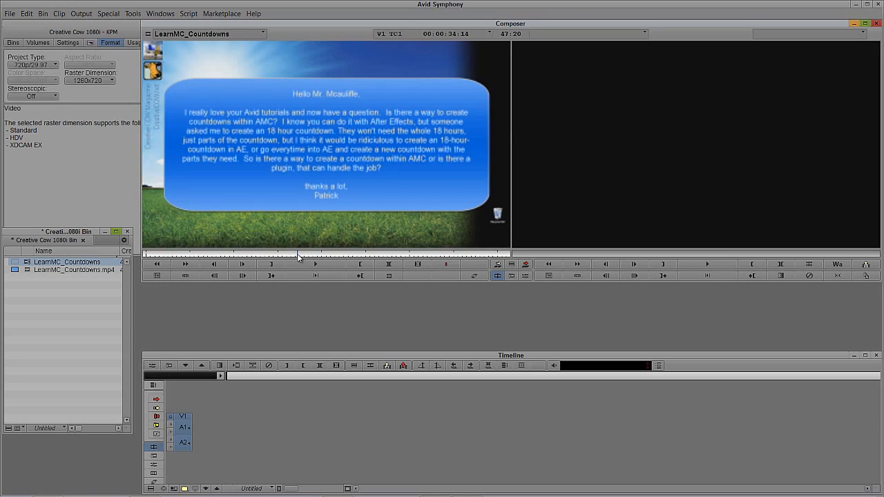
pyautogui.moveTo(371, 150)
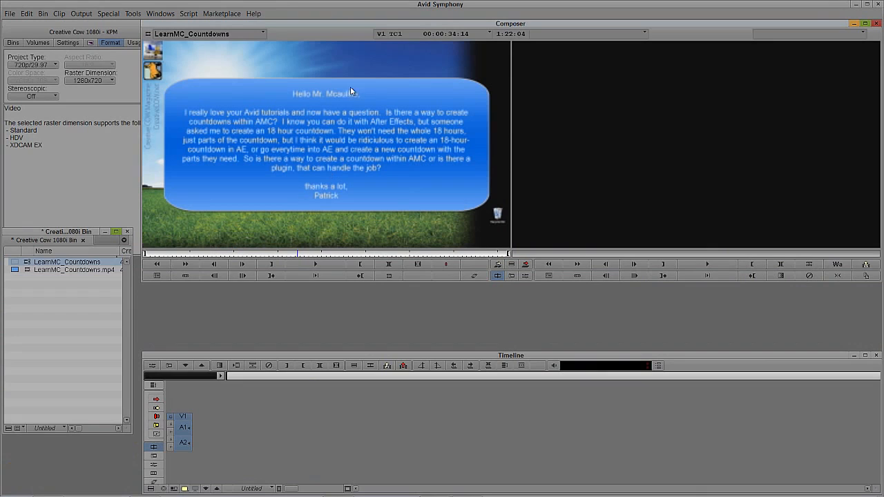
pyautogui.moveTo(290, 233)
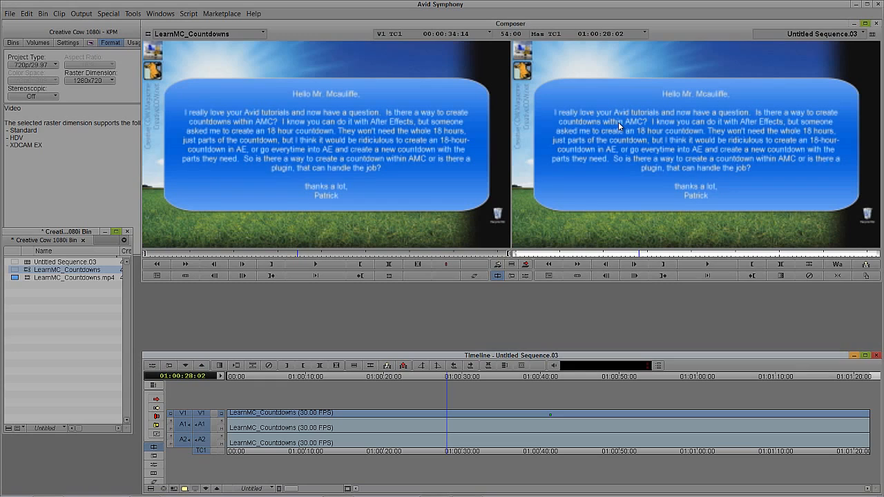
pyautogui.moveTo(602, 161)
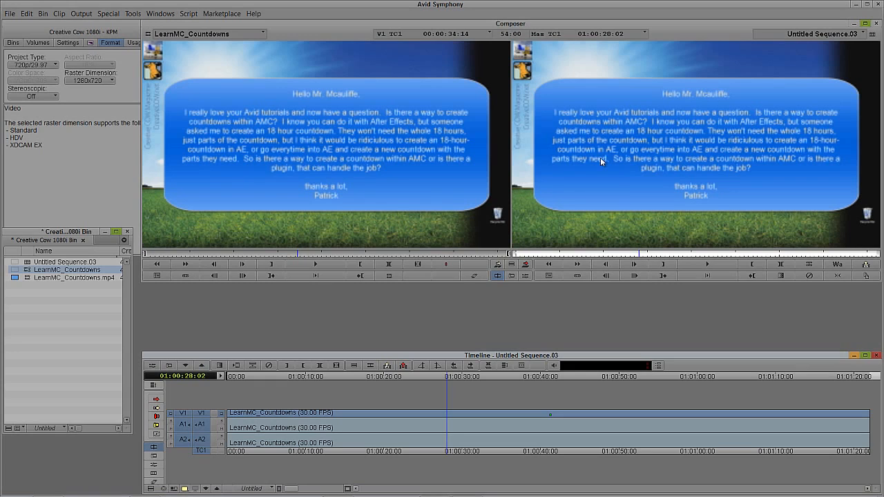
pyautogui.moveTo(184, 488)
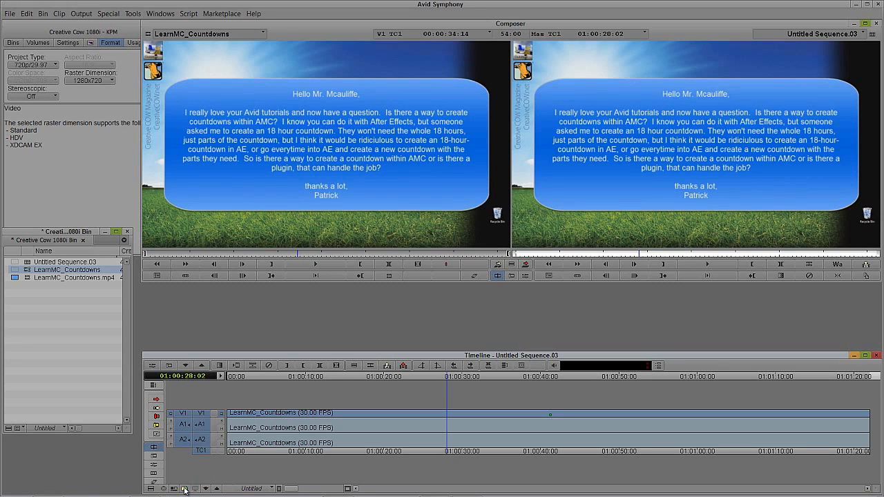
pyautogui.moveTo(540, 335)
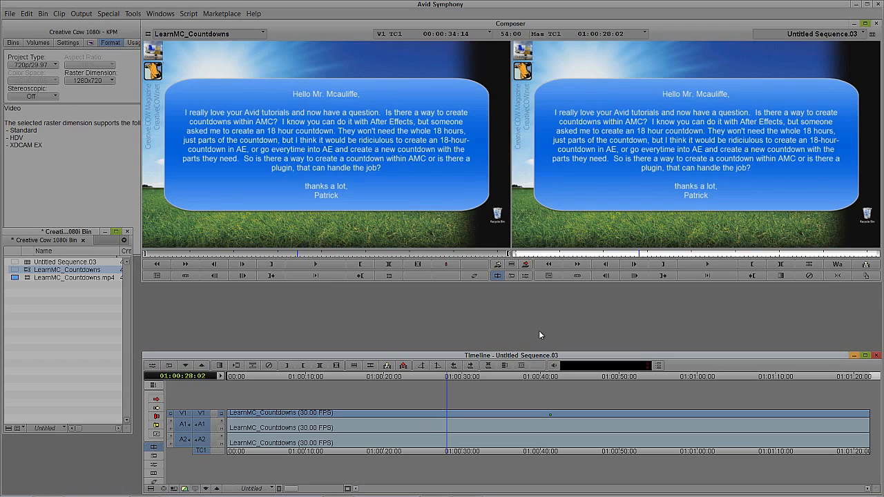
pyautogui.moveTo(401, 160)
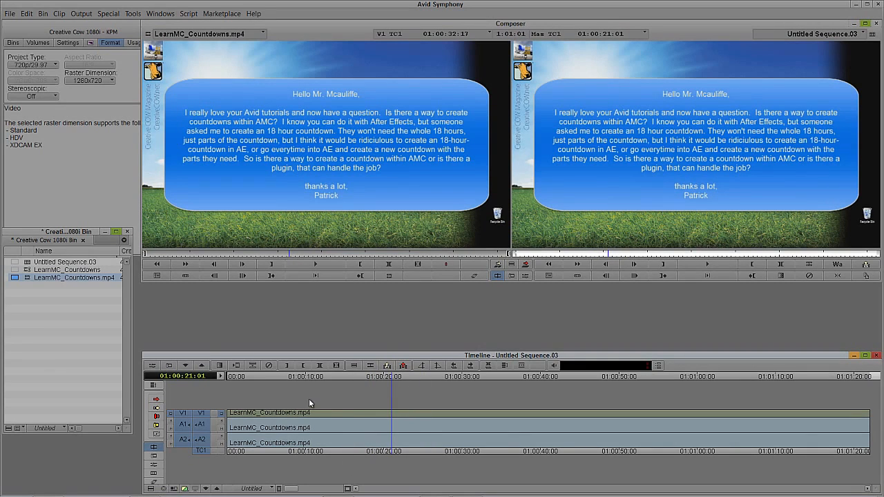
pyautogui.moveTo(187, 489)
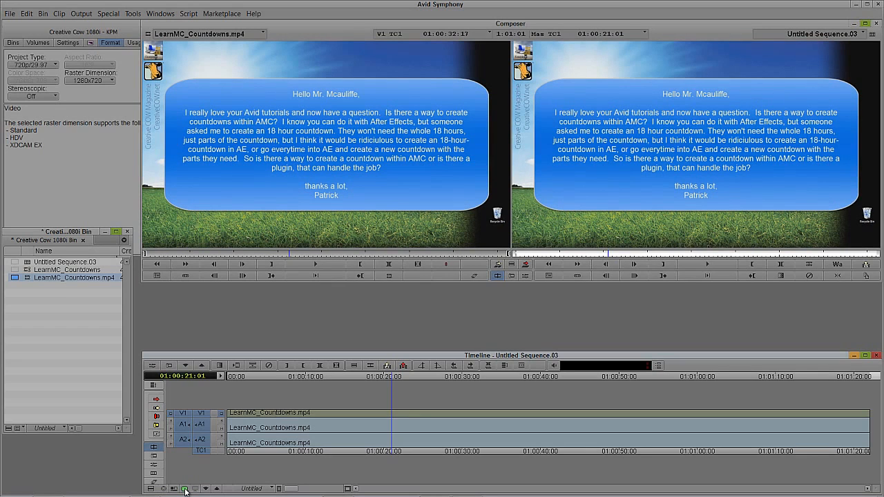
pyautogui.click(185, 489)
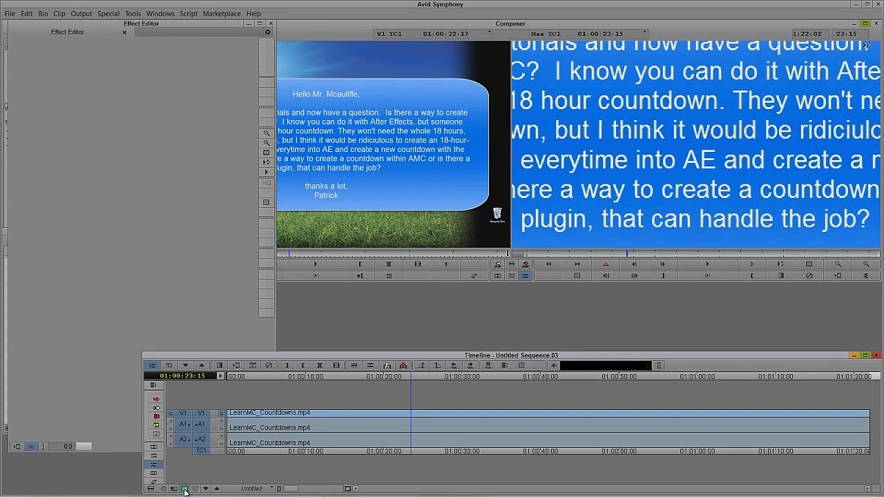
pyautogui.moveTo(184, 489)
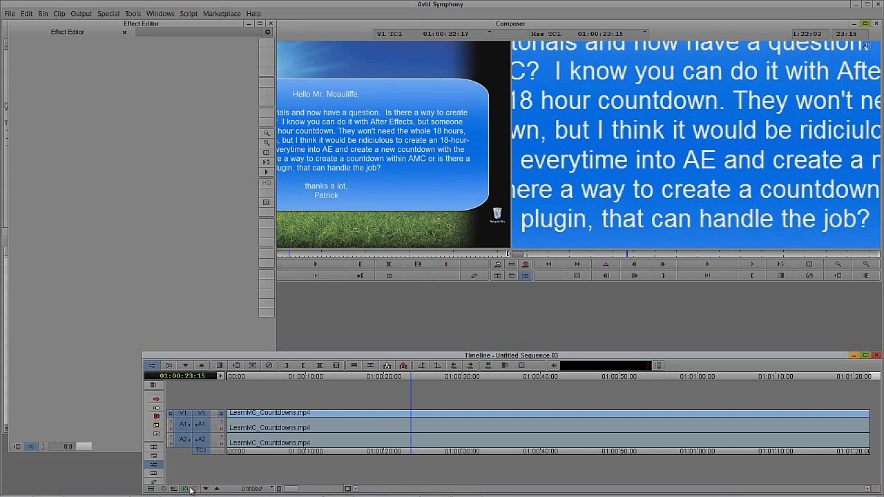
pyautogui.moveTo(190, 489)
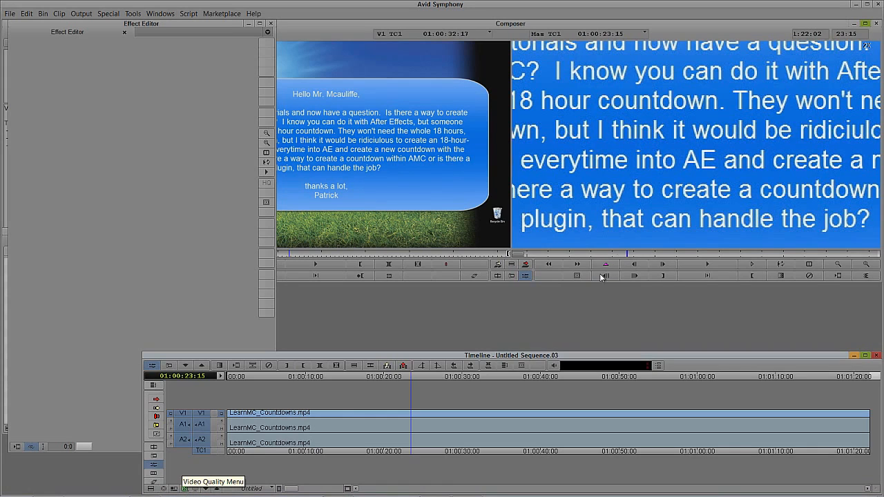
pyautogui.click(267, 132)
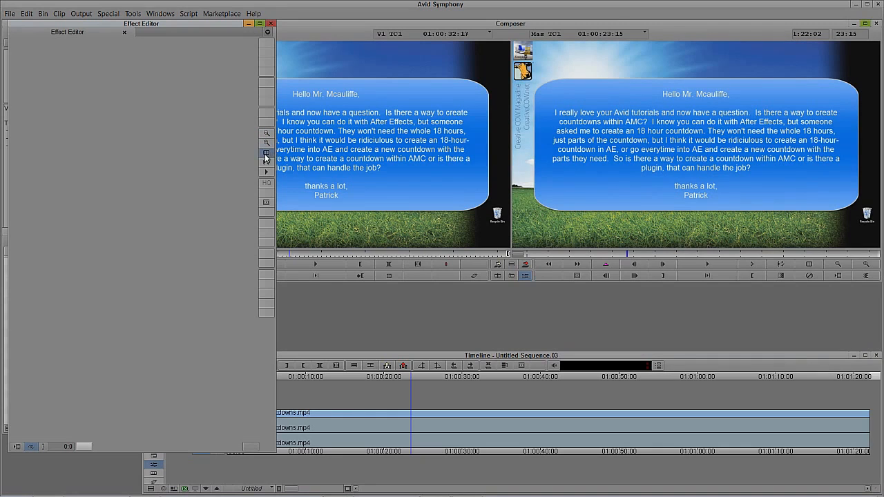
pyautogui.moveTo(265, 162)
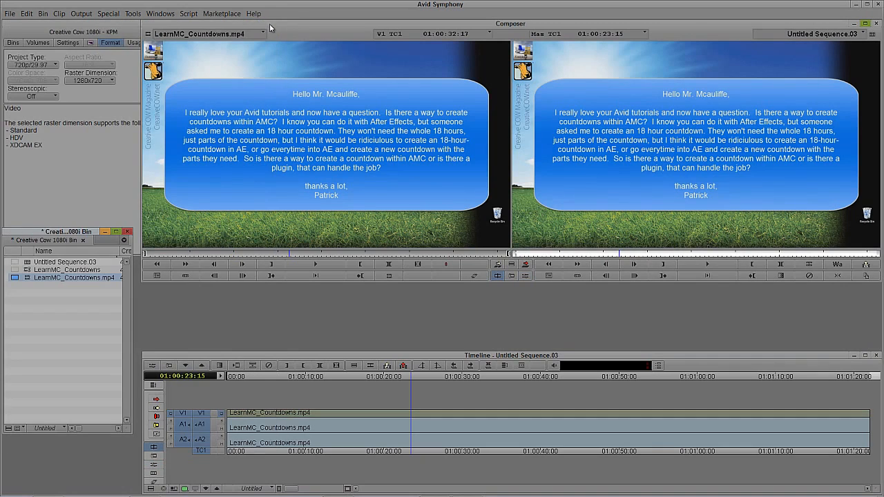
pyautogui.moveTo(224, 81)
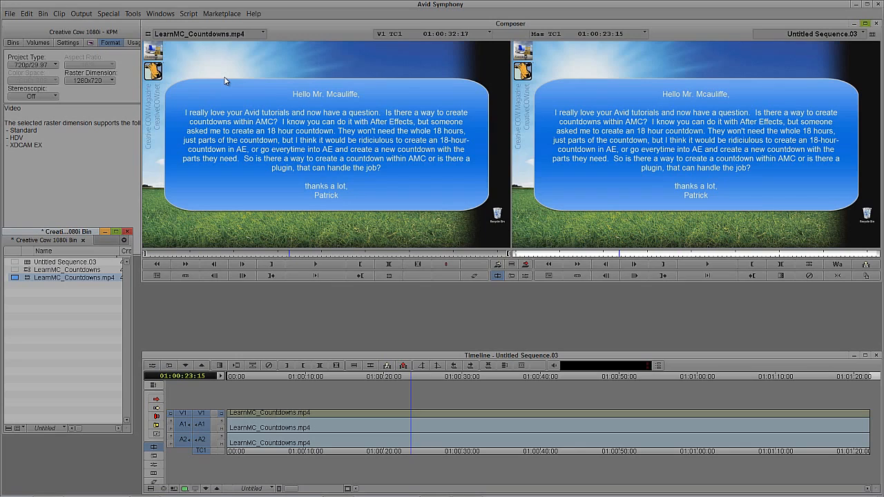
pyautogui.click(392, 376)
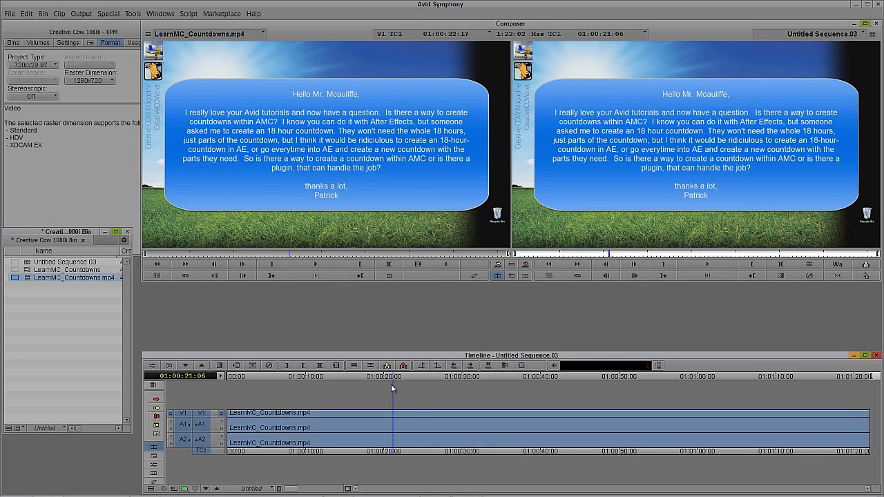
pyautogui.moveTo(369, 365)
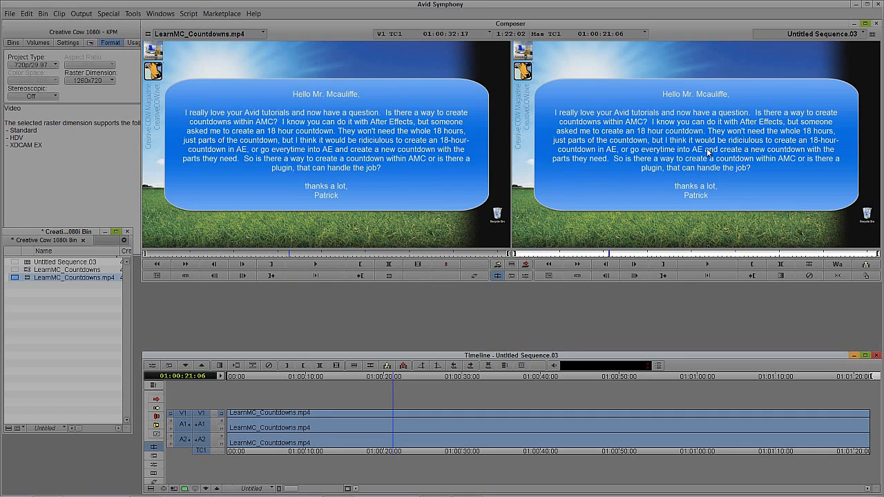
# - Start exporting the sequence from the record monitor and pick the QT REF export setting
pyautogui.rightClick(704, 152)
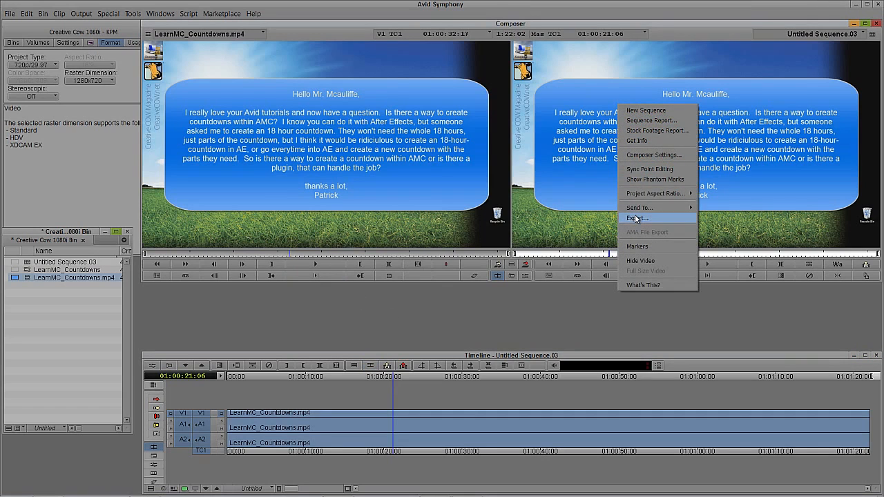
pyautogui.click(638, 218)
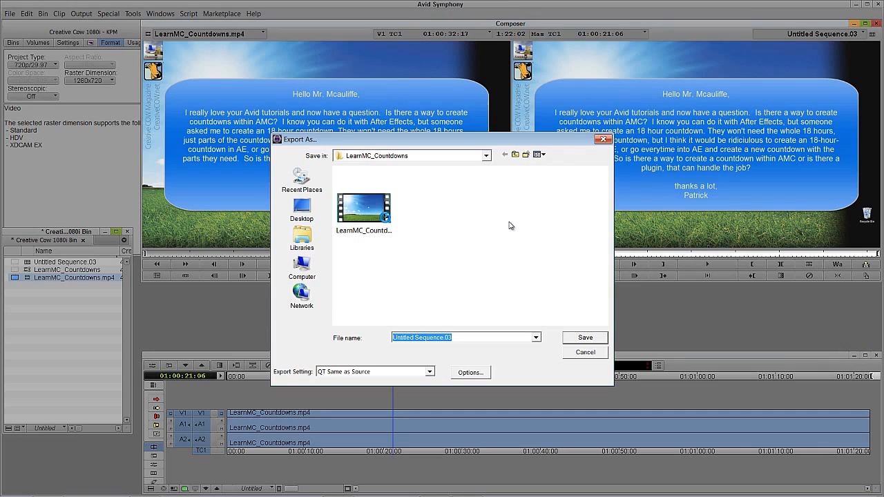
pyautogui.moveTo(505, 164)
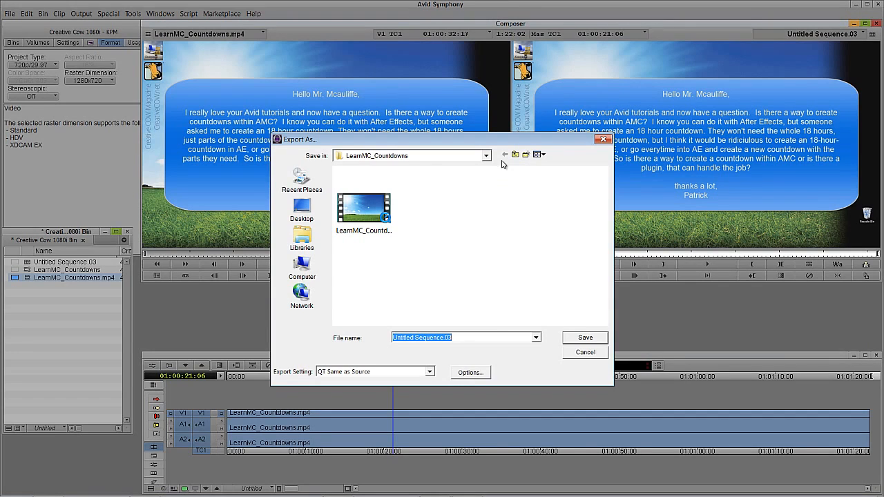
pyautogui.moveTo(487, 159)
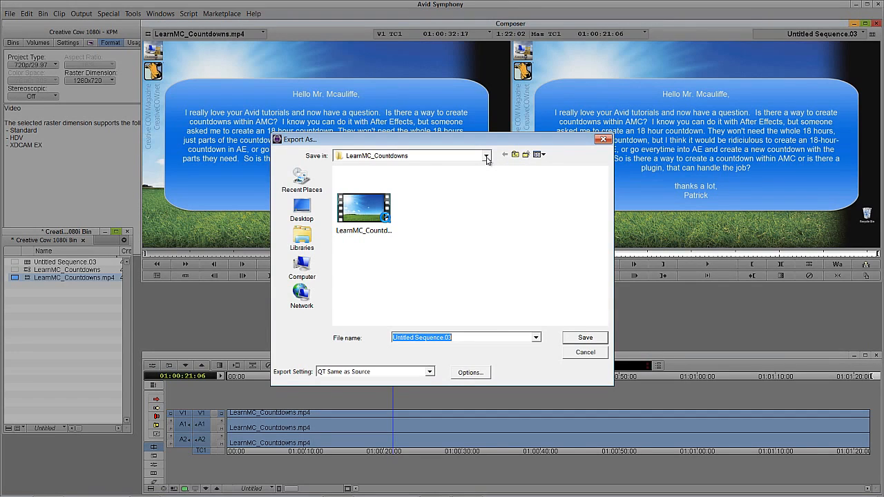
pyautogui.click(430, 371)
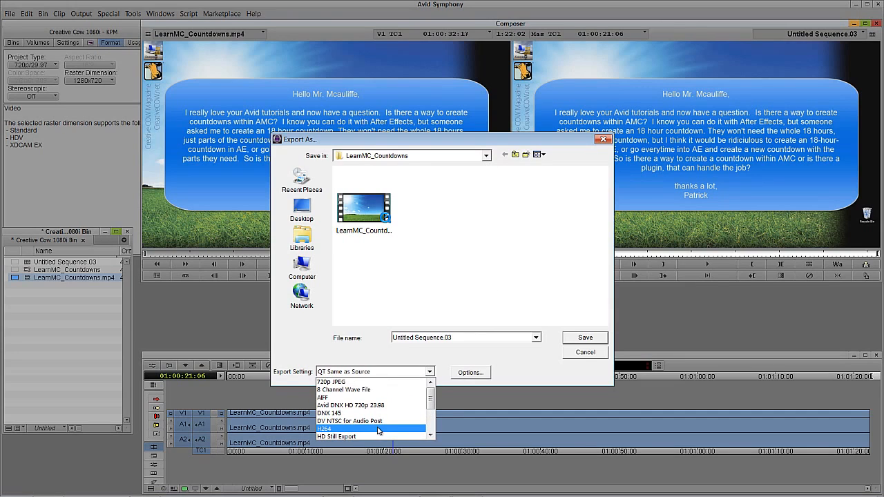
pyautogui.click(337, 382)
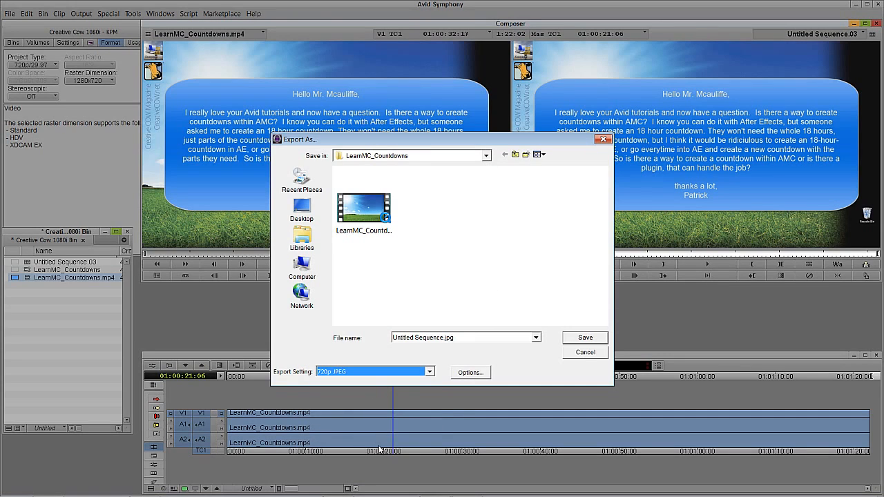
pyautogui.moveTo(379, 441)
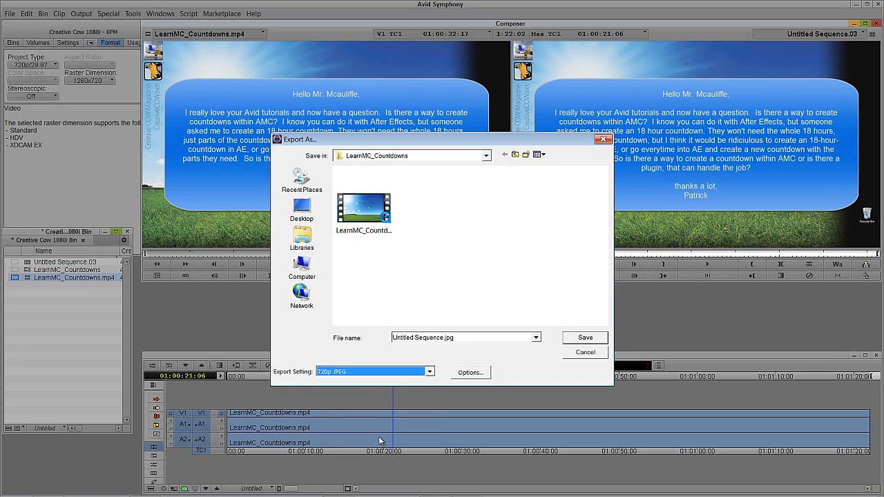
pyautogui.moveTo(404, 381)
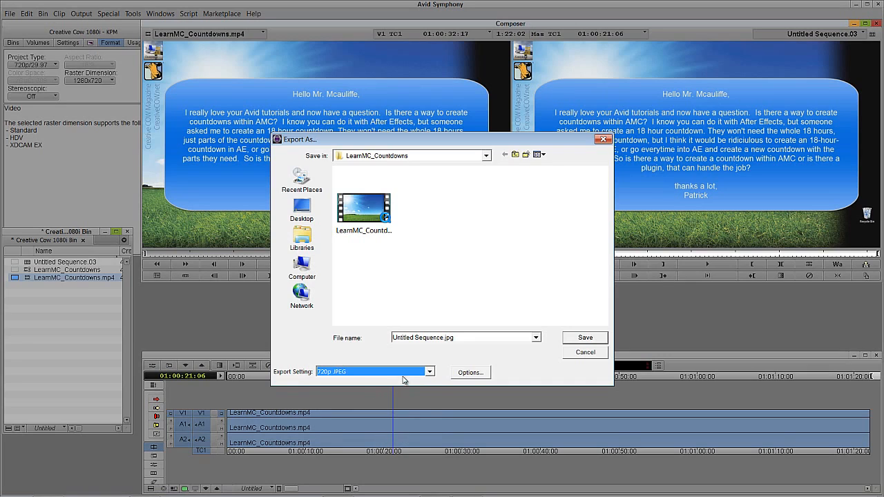
pyautogui.click(429, 372)
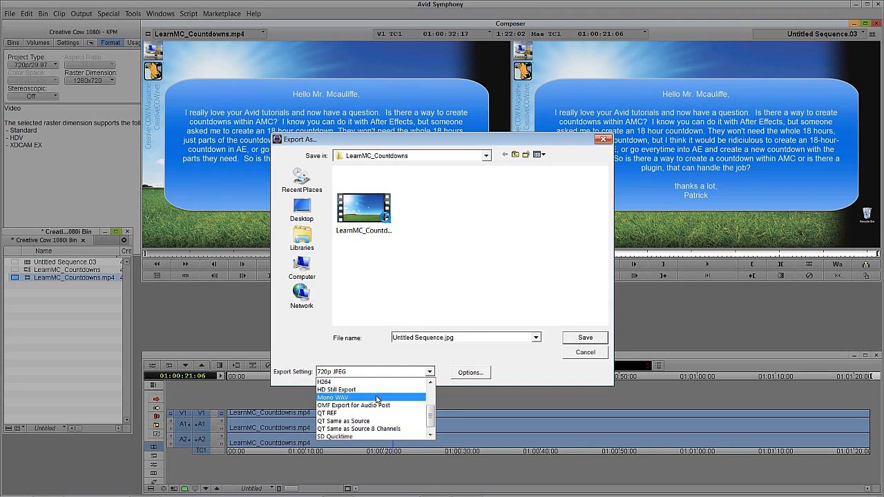
pyautogui.click(326, 413)
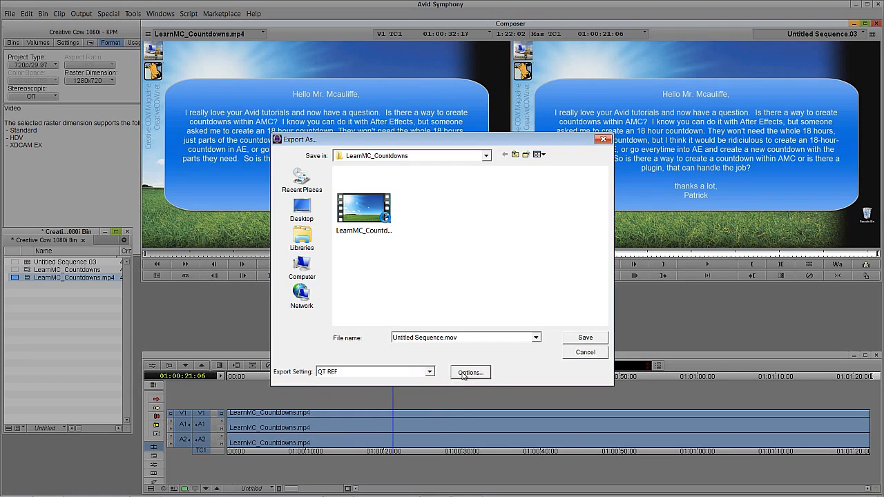
# - Set the export to QuickTime Movie, same as source, saved as setting 'To Junk shortly'
pyautogui.click(470, 372)
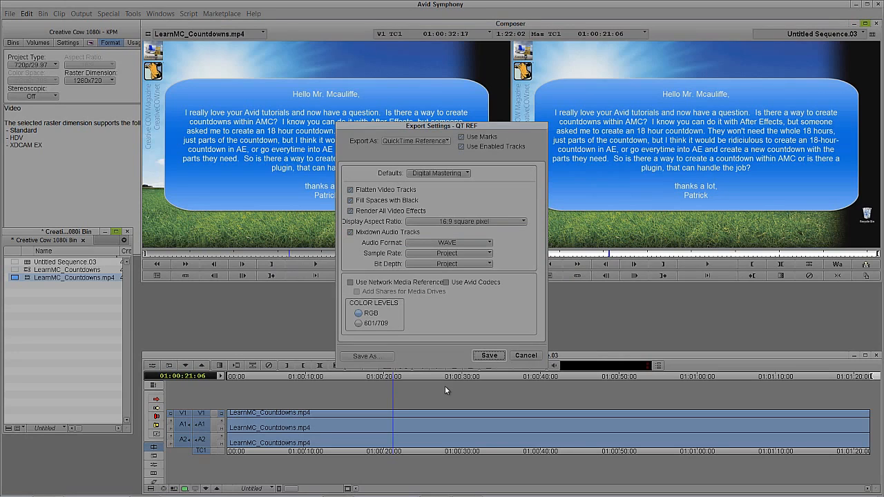
pyautogui.moveTo(442, 385)
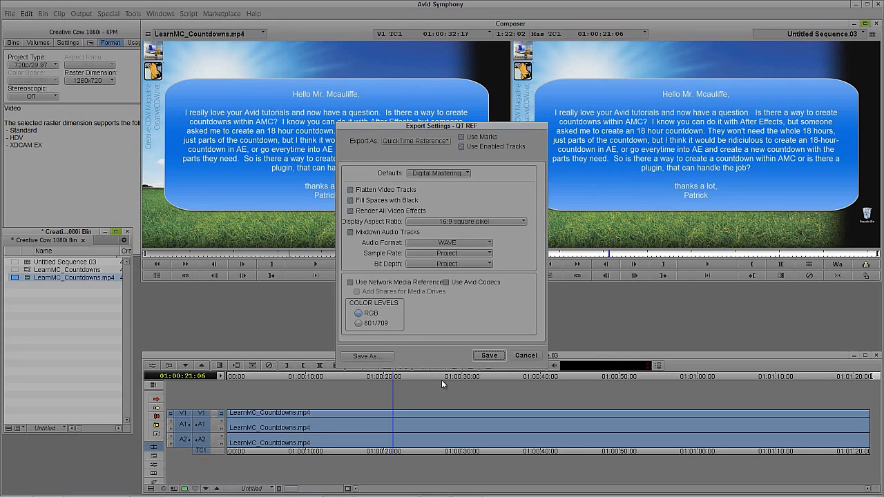
pyautogui.moveTo(400, 141)
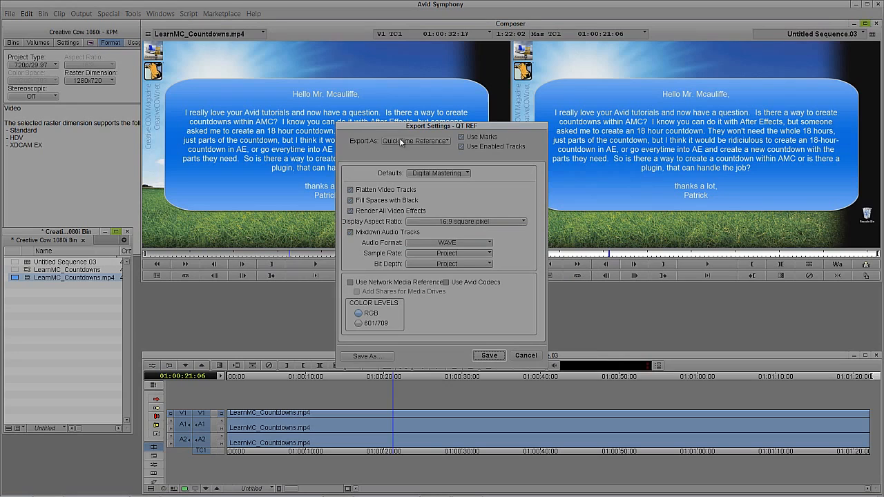
pyautogui.click(414, 141)
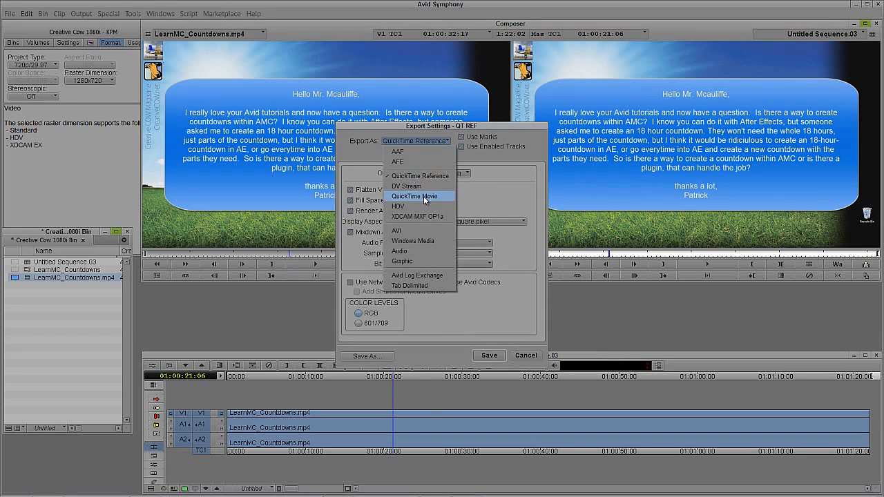
pyautogui.click(414, 196)
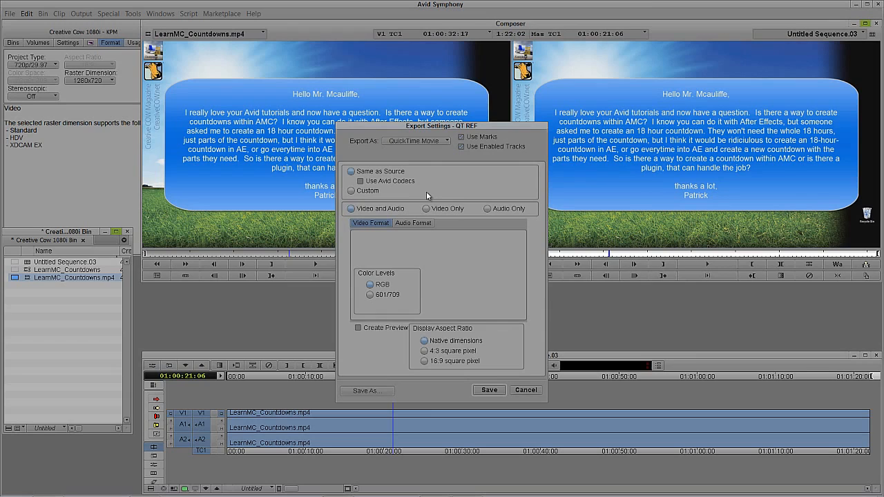
pyautogui.moveTo(388, 187)
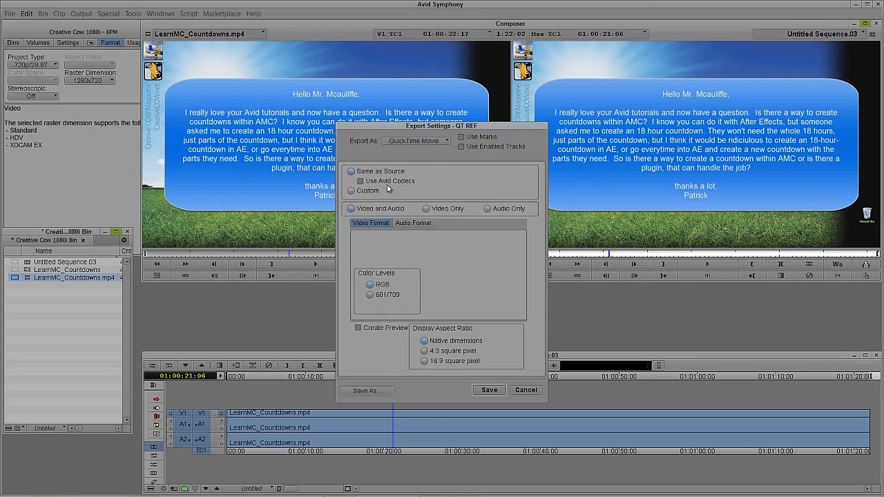
pyautogui.moveTo(359, 287)
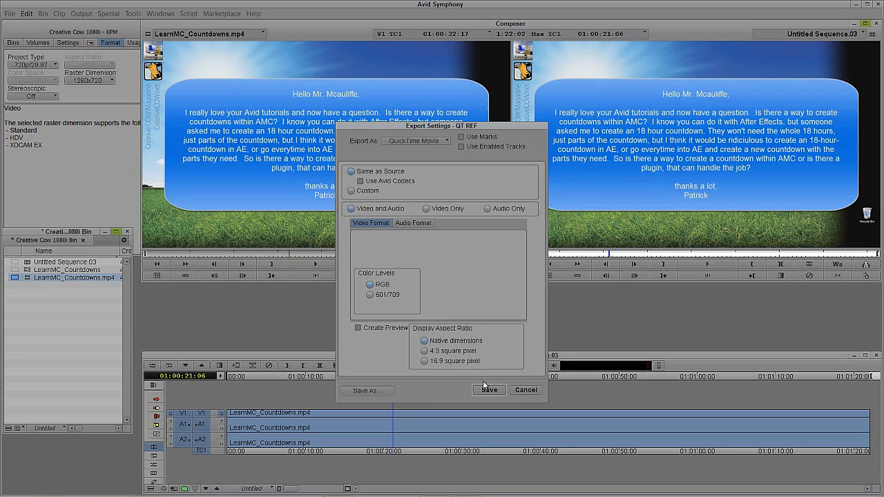
pyautogui.click(367, 390)
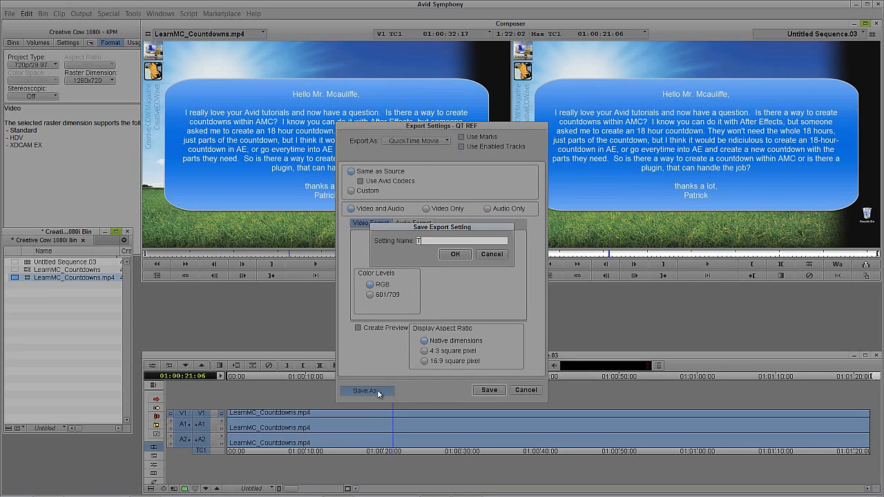
pyautogui.write('To Junk sho')
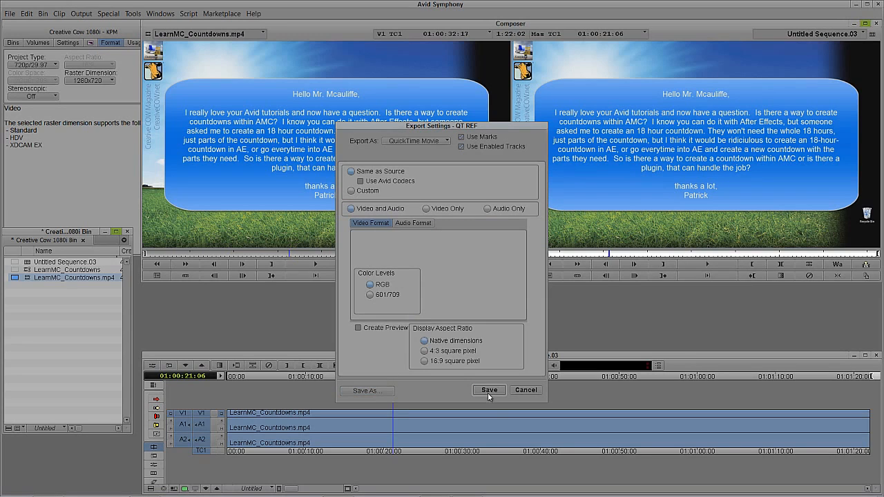
pyautogui.click(489, 391)
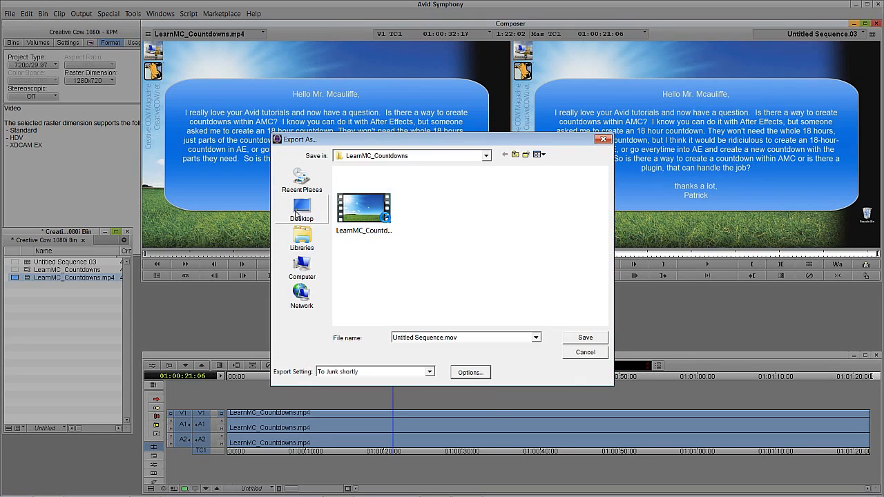
# - Save the sequence export to the Desktop under the file name '1'
pyautogui.click(301, 210)
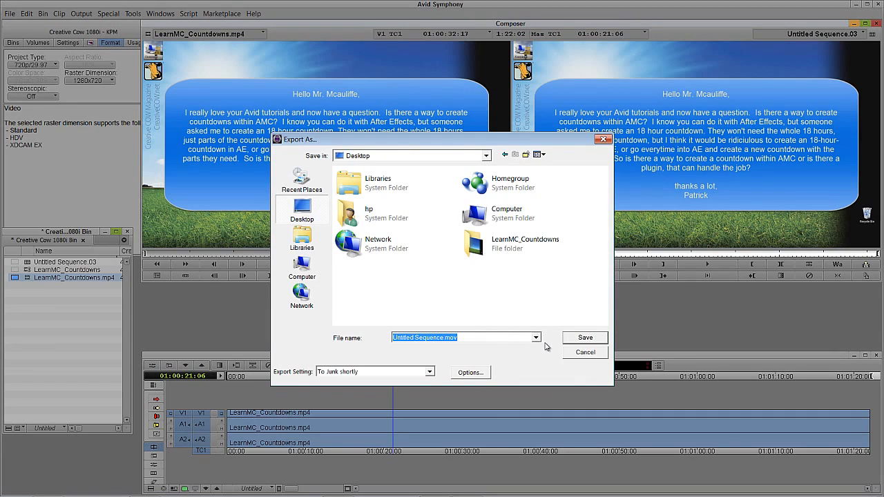
pyautogui.write('1')
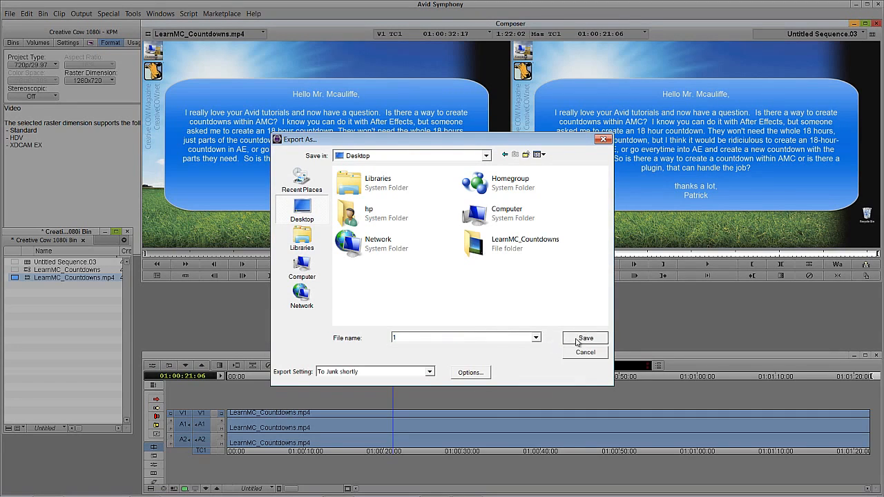
pyautogui.click(585, 337)
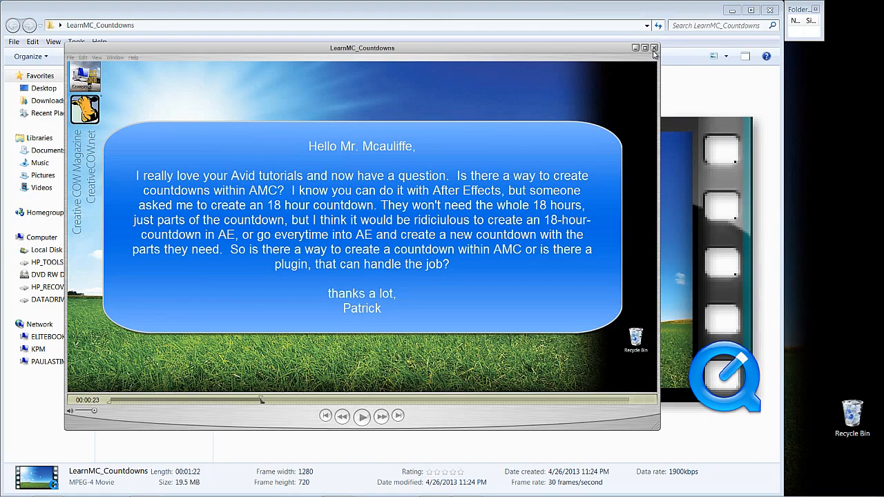
# - Close the original clip, confirm 1.mov is DNxHD 1280x720 at 29.97 fps, then close it
pyautogui.click(654, 47)
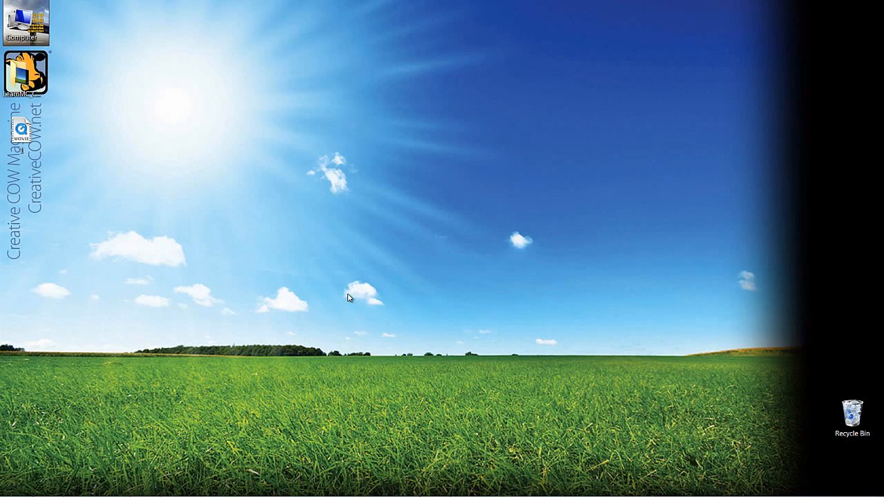
pyautogui.click(97, 61)
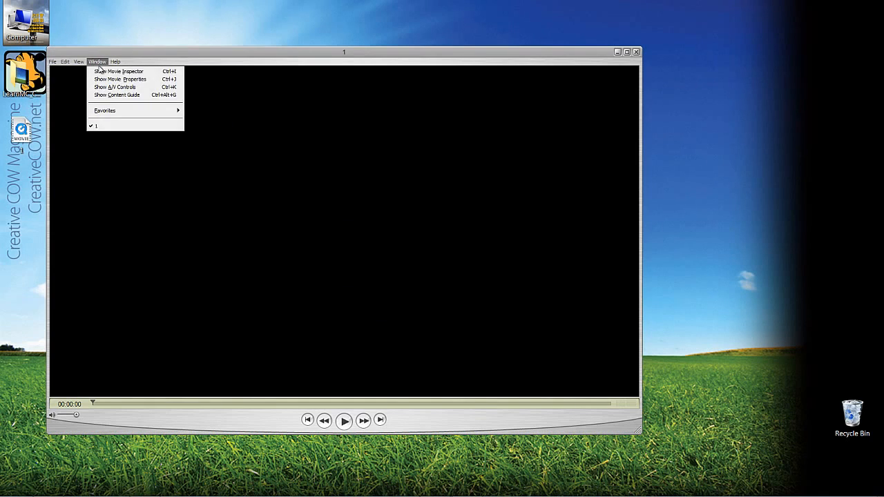
pyautogui.click(119, 71)
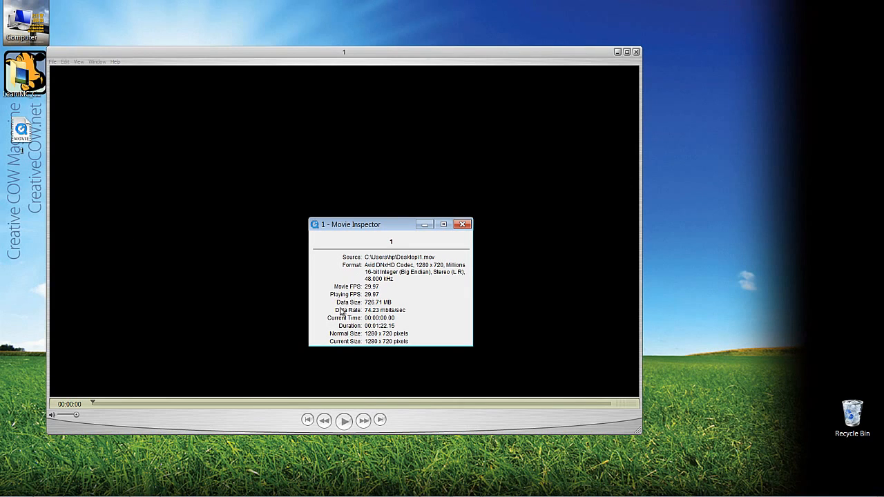
pyautogui.moveTo(382, 348)
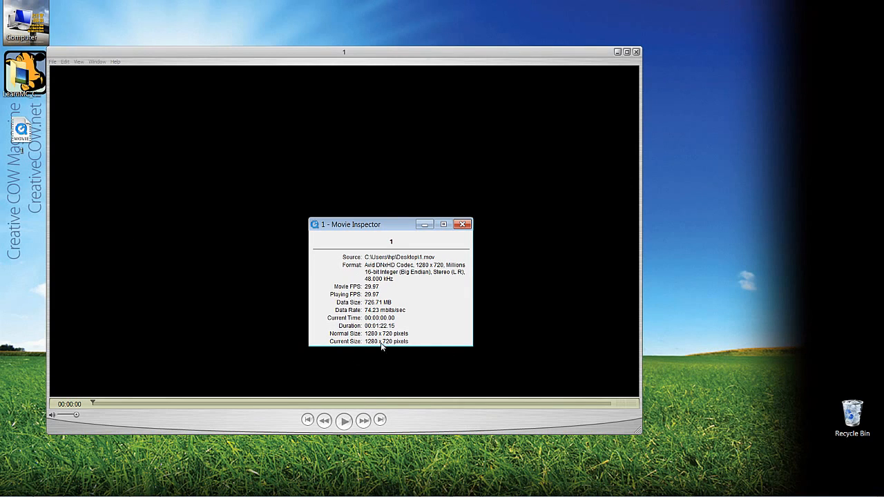
pyautogui.moveTo(392, 345)
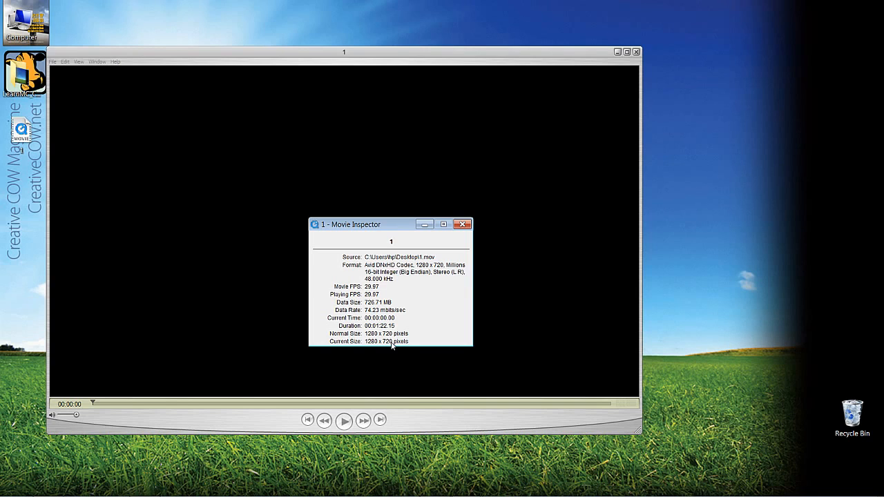
pyautogui.moveTo(340, 255)
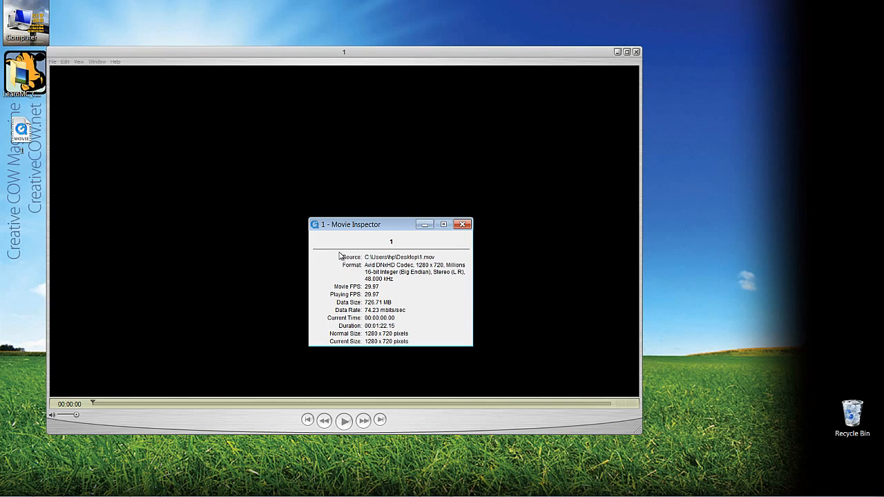
pyautogui.moveTo(412, 296)
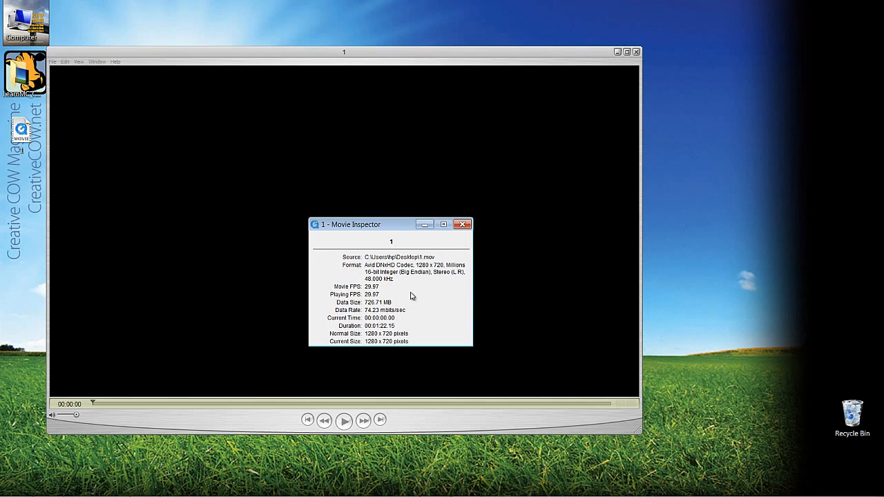
pyautogui.moveTo(379, 285)
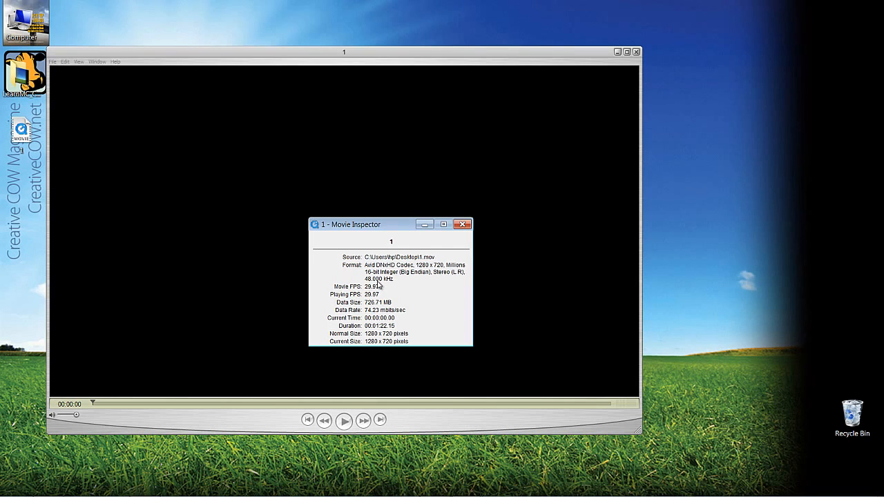
pyautogui.click(463, 225)
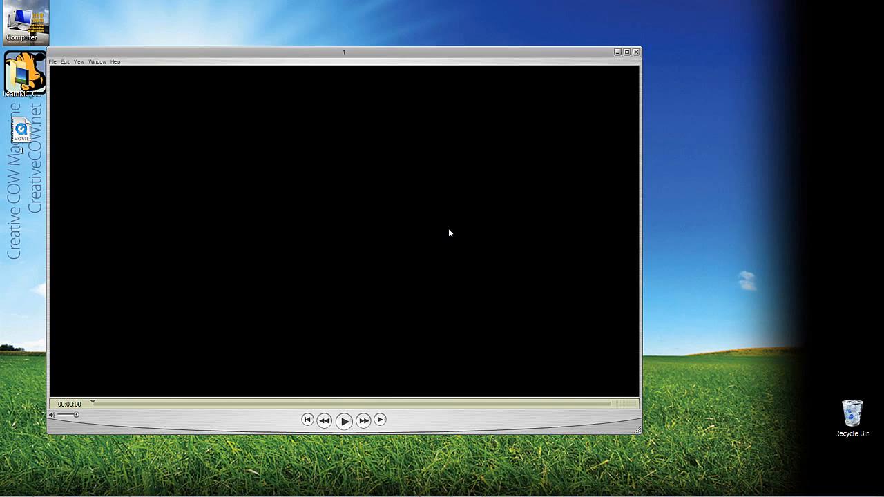
pyautogui.click(636, 52)
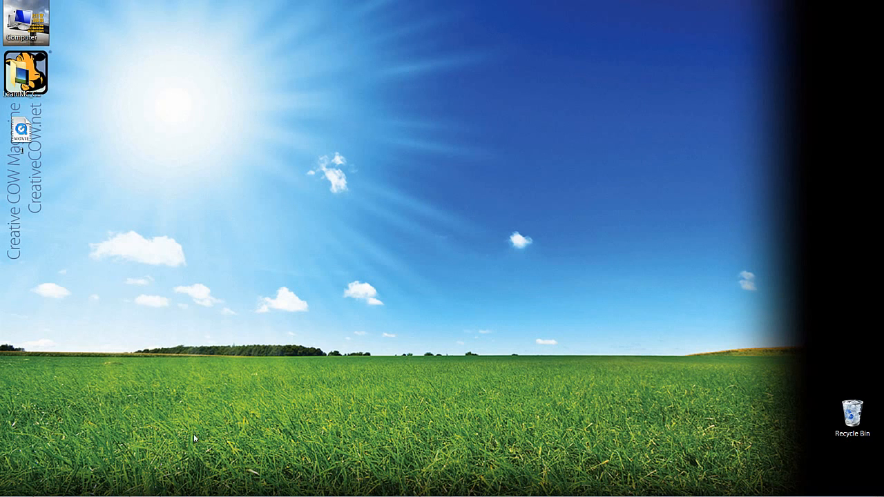
# - Return to the project and set its format to 30i NTSC with 4:3 aspect ratio
pyautogui.click(48, 486)
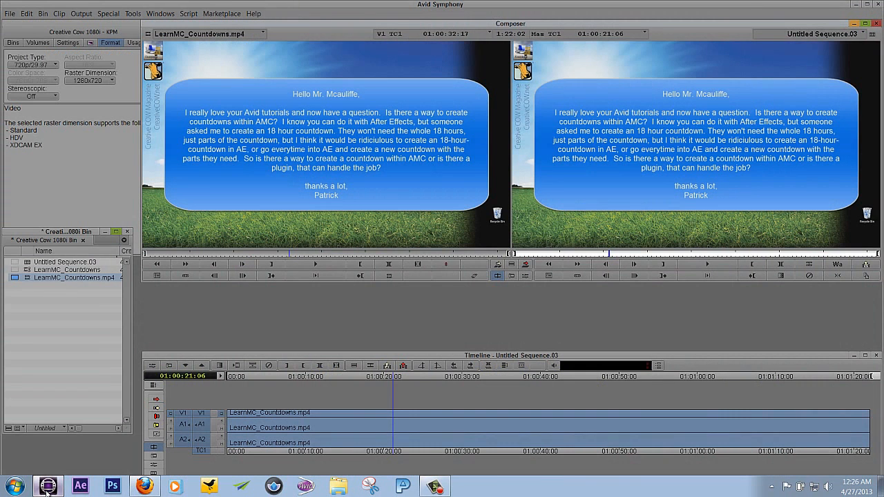
pyautogui.moveTo(181, 375)
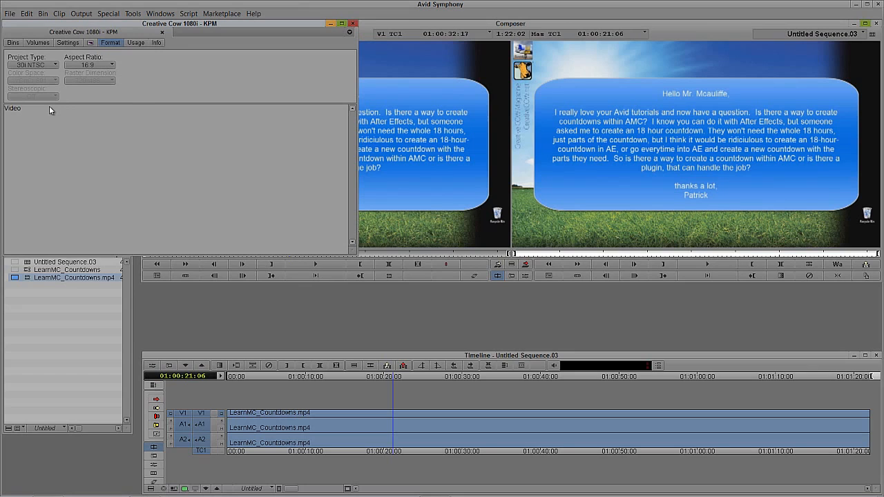
pyautogui.moveTo(26, 89)
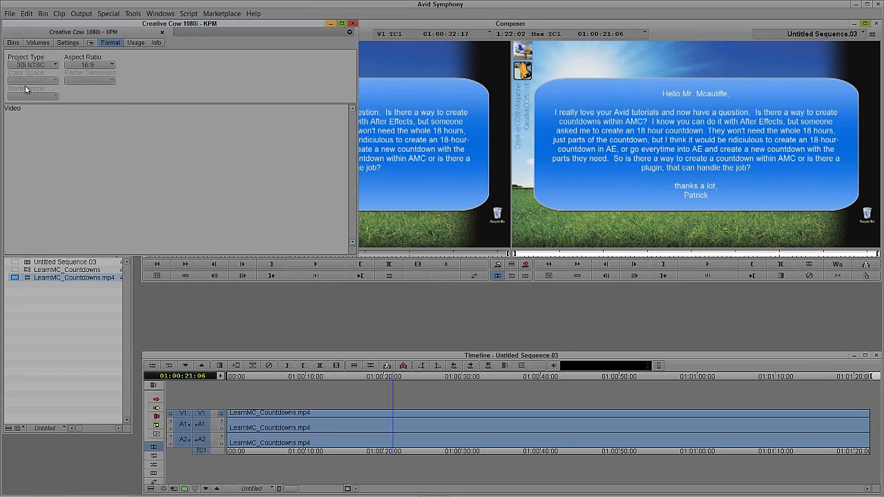
pyautogui.click(90, 64)
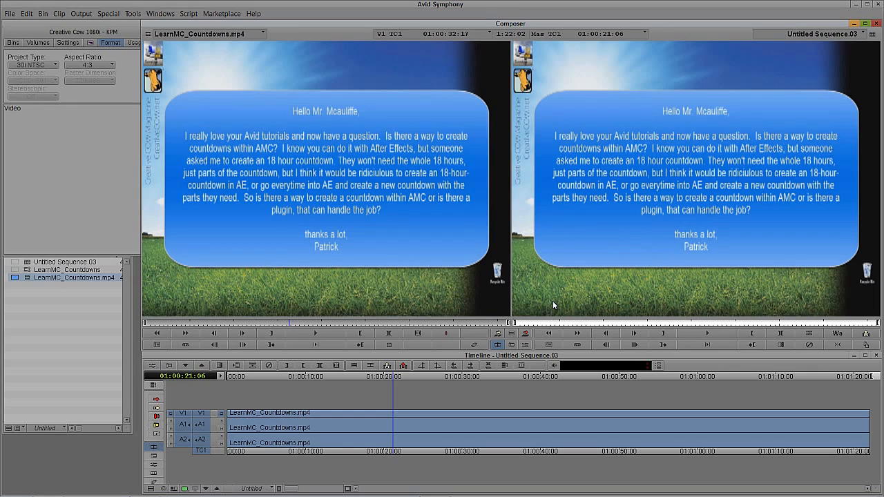
pyautogui.moveTo(548, 302)
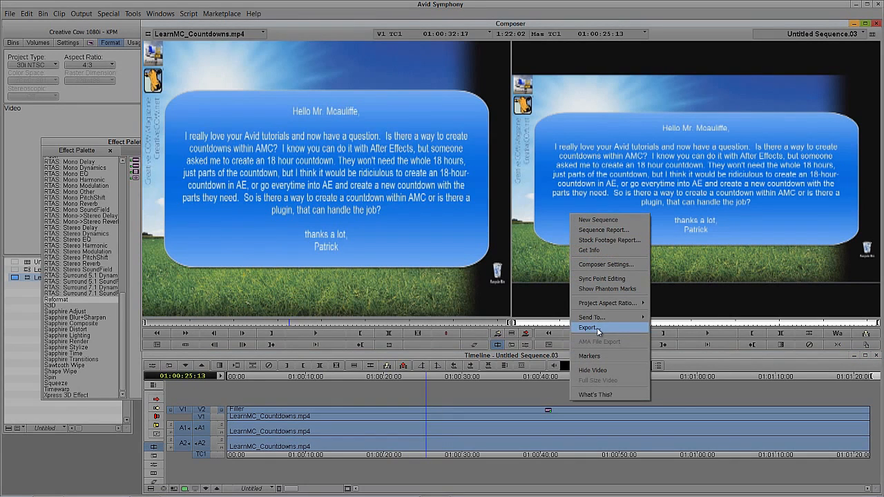
# - Export the sequence as '2 SD' same as source, triggering the no-valid-resolution warning
pyautogui.click(589, 328)
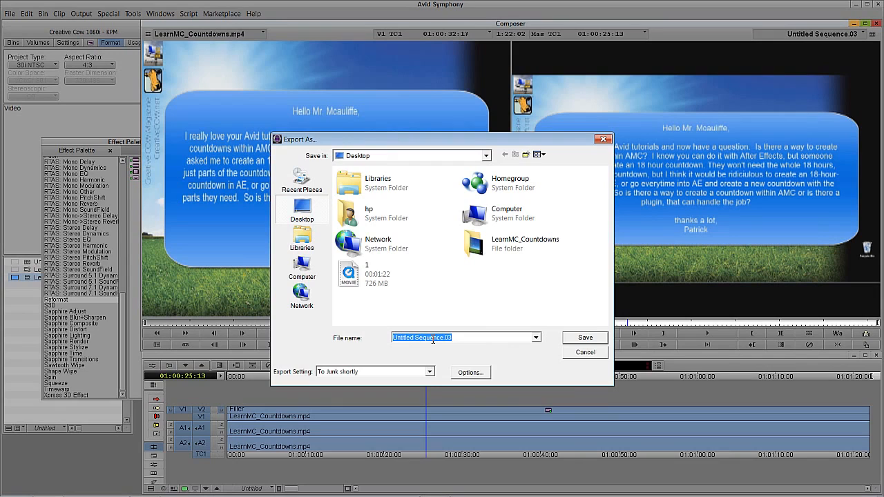
pyautogui.write('2 SD')
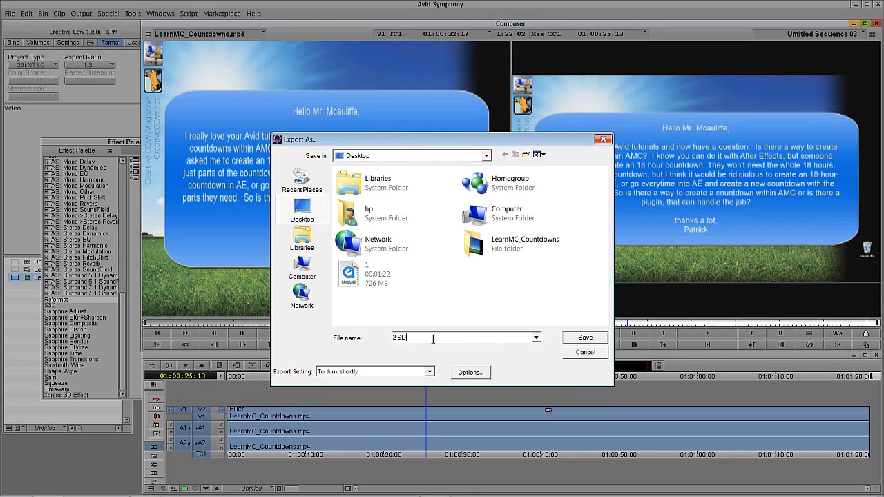
pyautogui.click(584, 338)
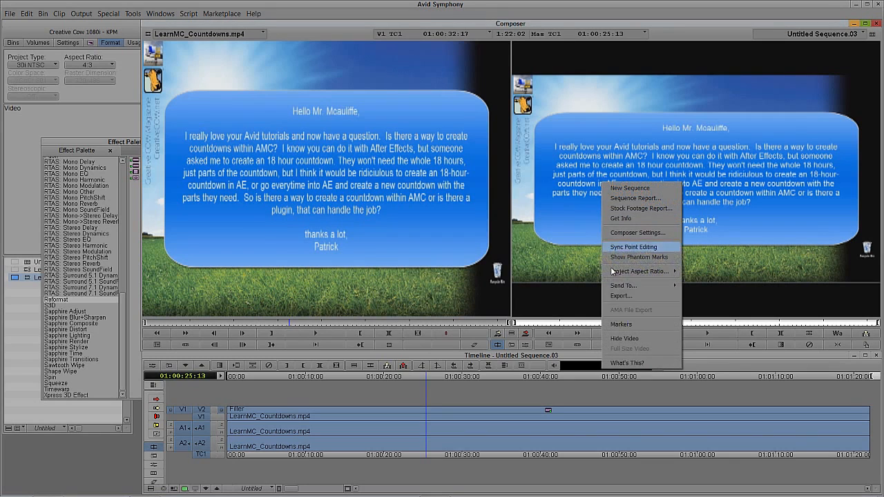
pyautogui.click(621, 295)
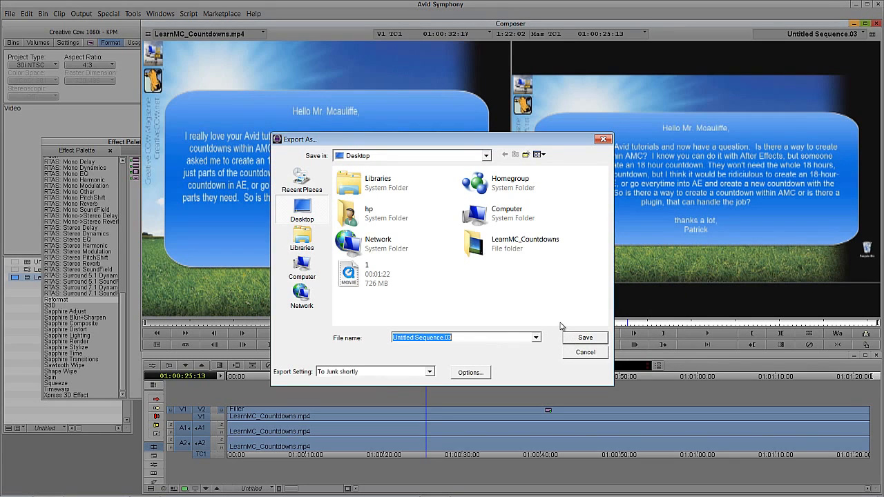
pyautogui.click(584, 337)
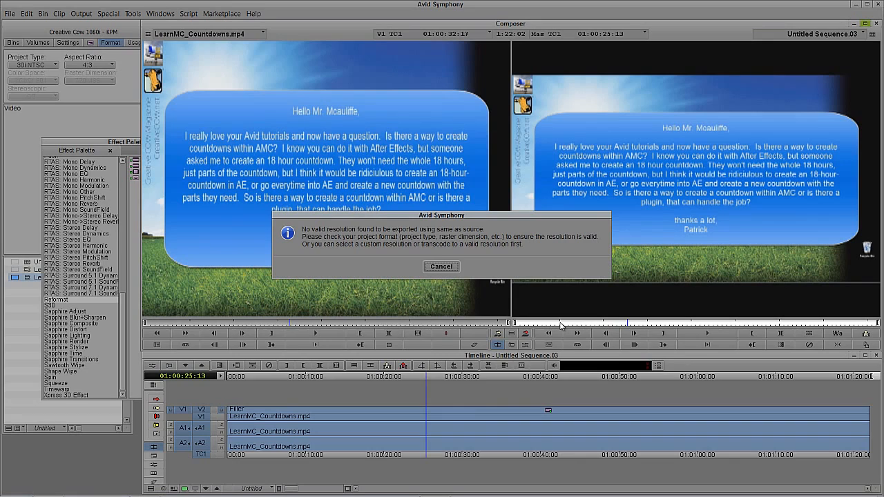
pyautogui.moveTo(553, 306)
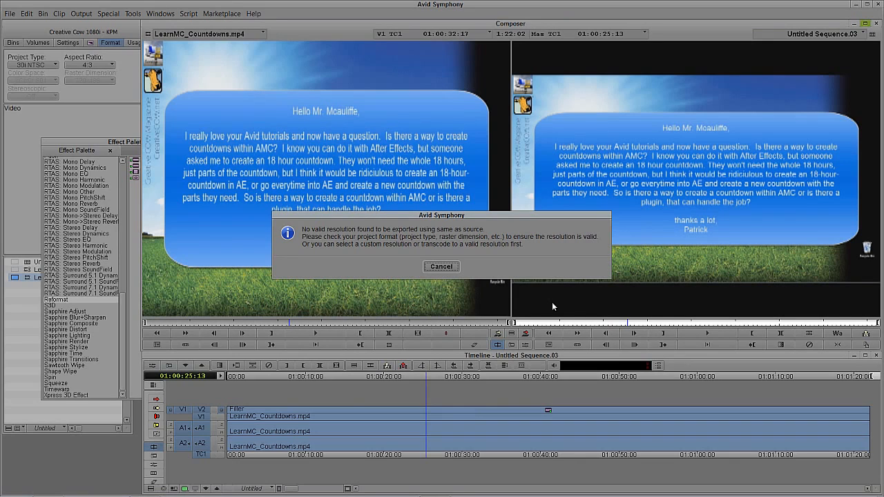
pyautogui.moveTo(552, 295)
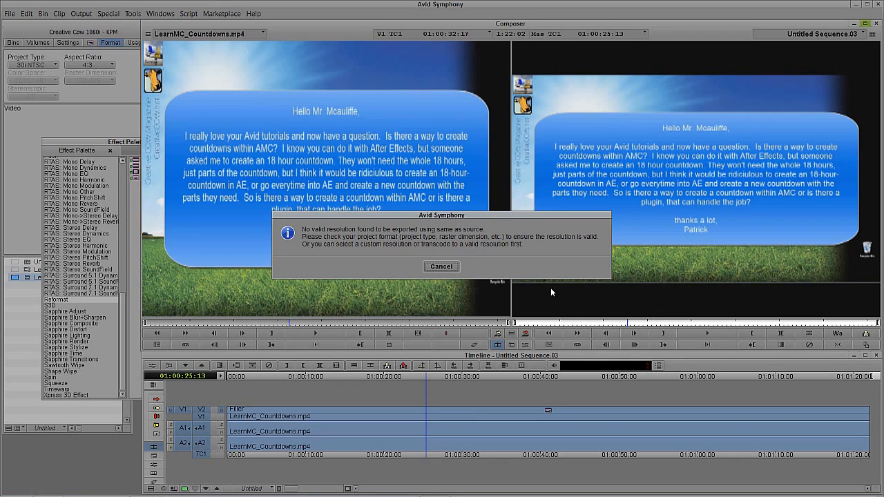
pyautogui.moveTo(425, 422)
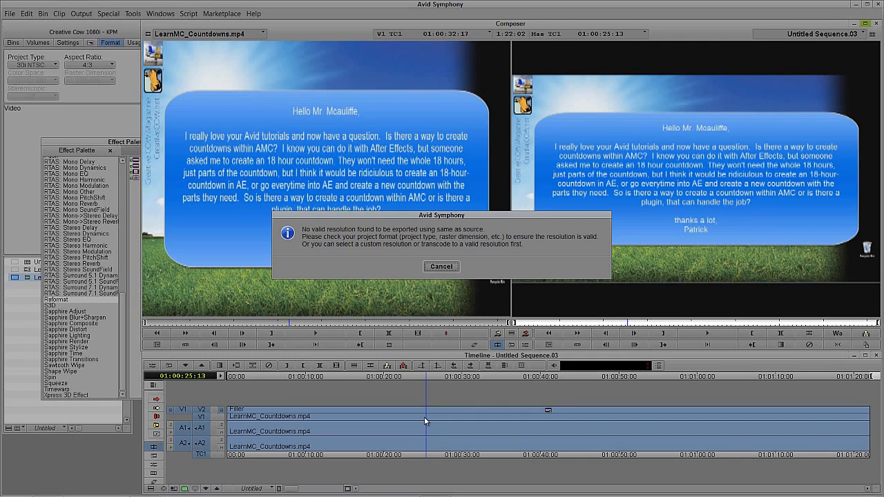
pyautogui.moveTo(772, 328)
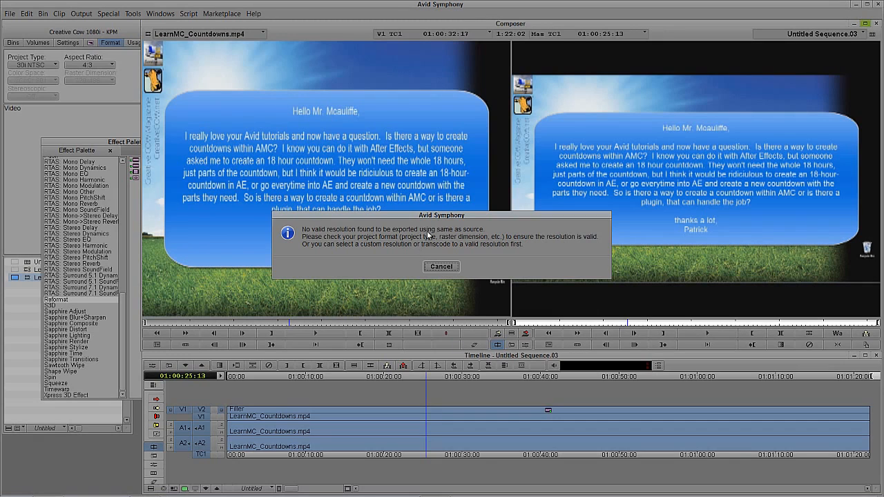
pyautogui.moveTo(411, 443)
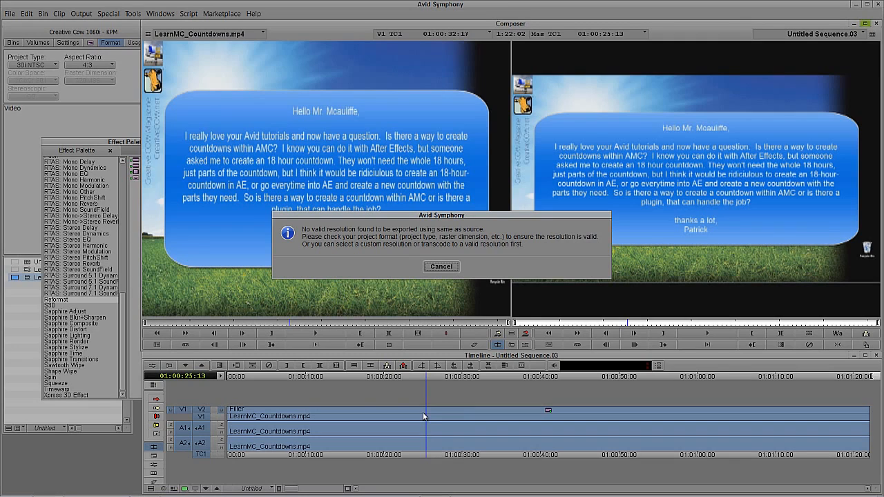
pyautogui.moveTo(447, 413)
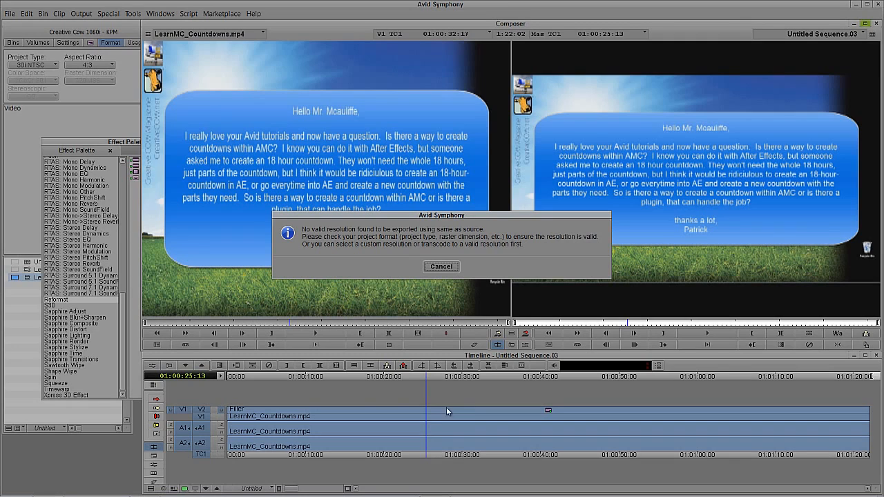
pyautogui.moveTo(448, 243)
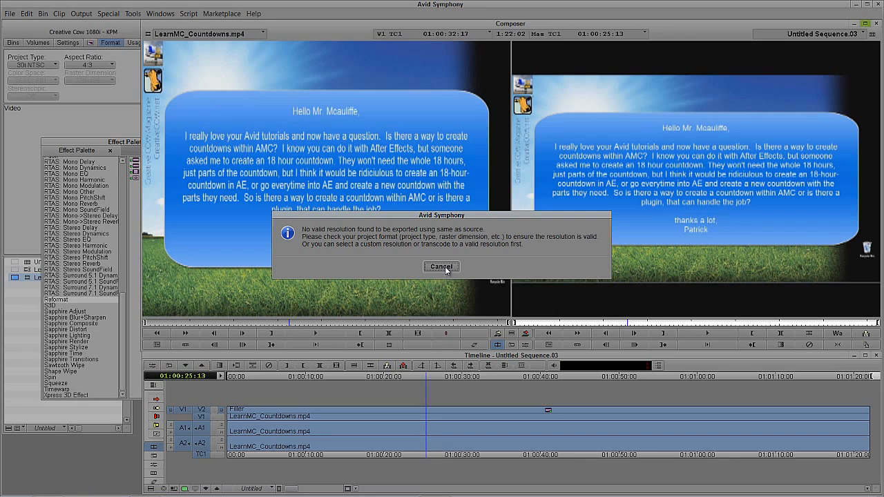
# - Cancel the resolution warning and reopen the Export As dialog from the record monitor
pyautogui.click(441, 267)
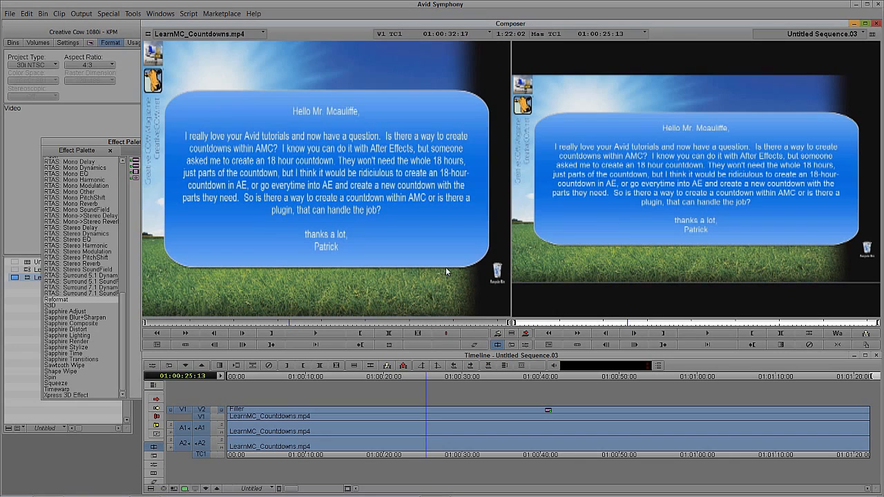
pyautogui.rightClick(587, 185)
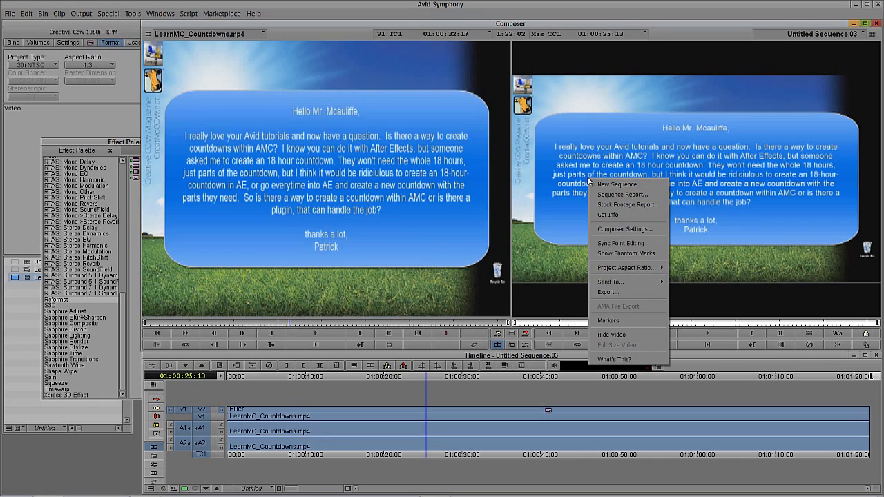
pyautogui.click(608, 291)
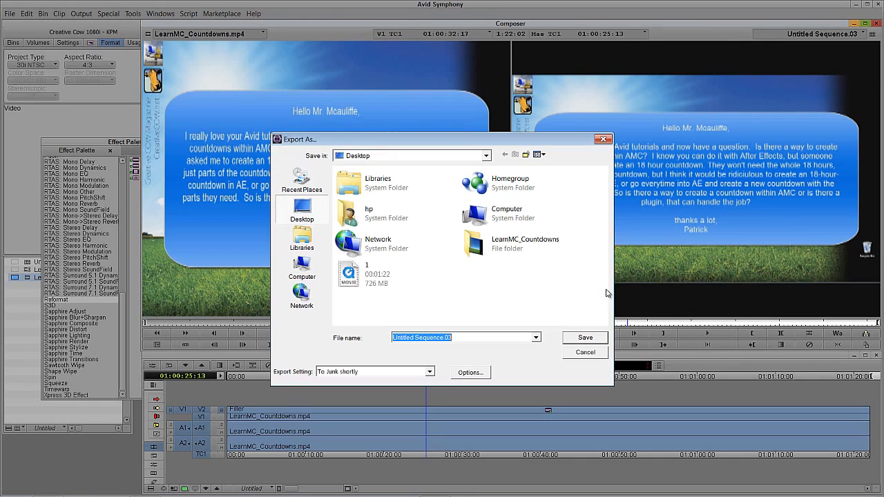
pyautogui.moveTo(337, 357)
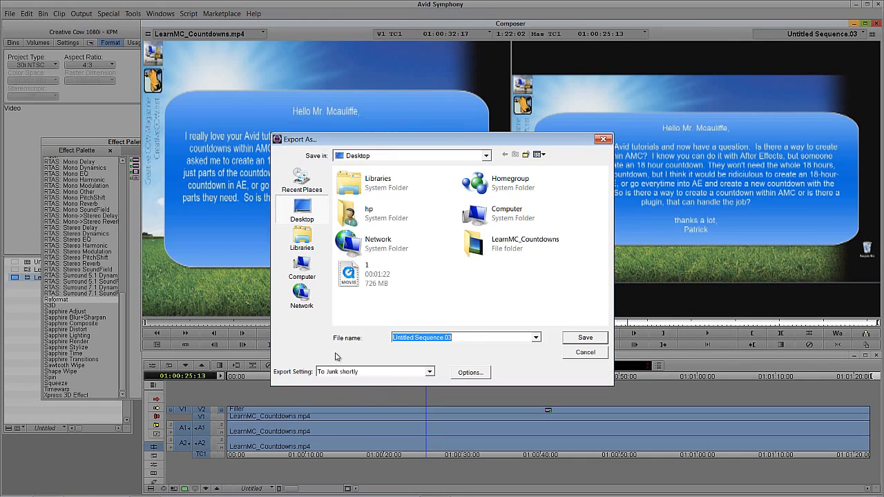
# - Set the export settings to Custom with a 720 x 486 frame size
pyautogui.click(471, 373)
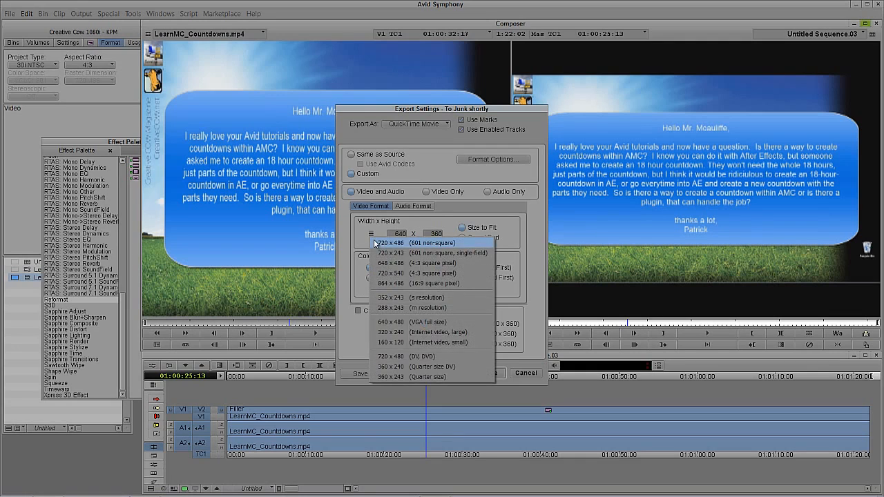
pyautogui.click(409, 242)
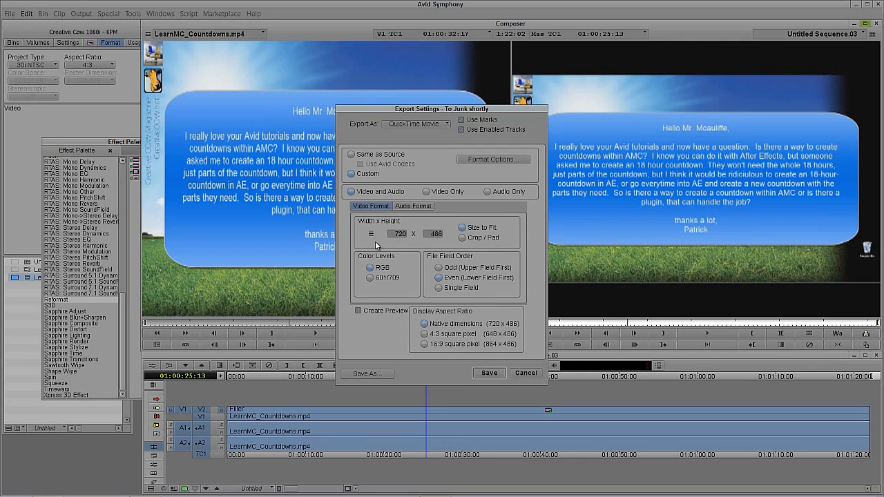
pyautogui.moveTo(354, 299)
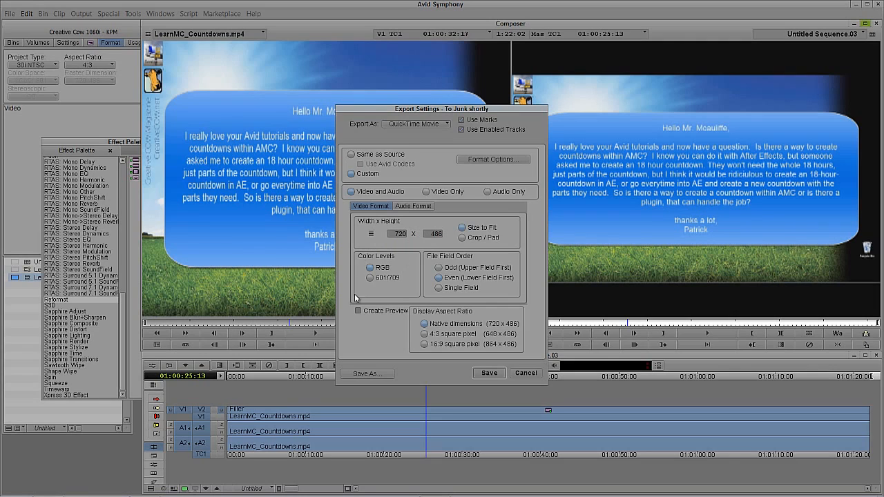
pyautogui.moveTo(412, 304)
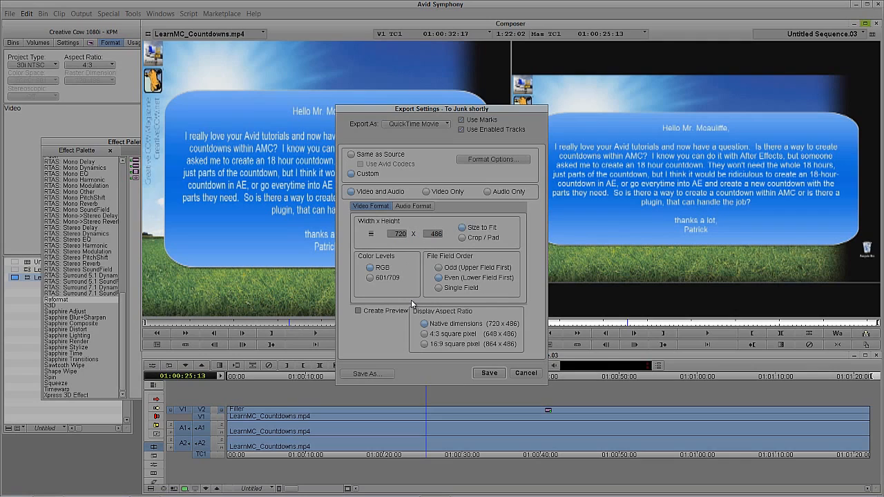
pyautogui.moveTo(522, 279)
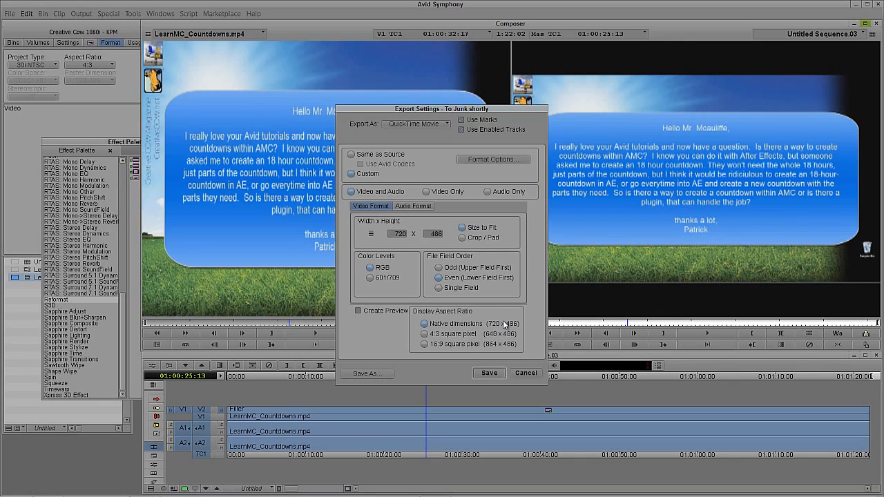
pyautogui.moveTo(502, 317)
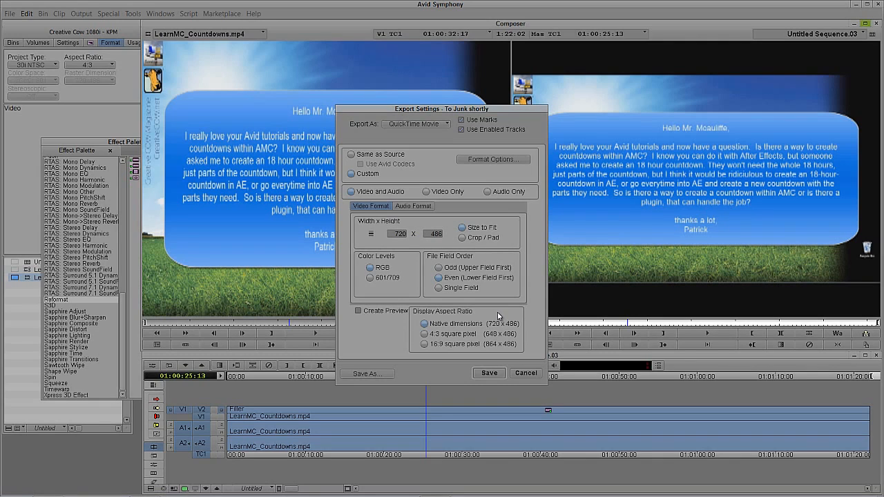
pyautogui.moveTo(451, 156)
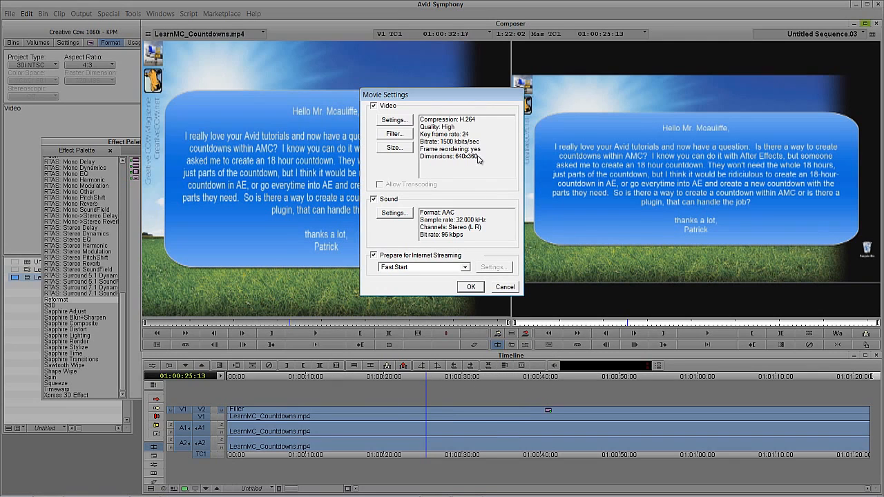
pyautogui.moveTo(464, 125)
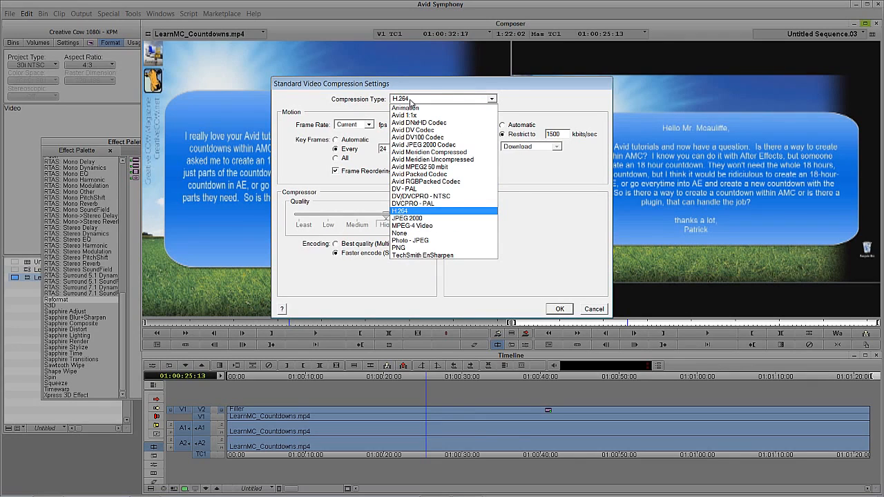
# - Use Avid Meridien Compressed, Millions of Colors, Best quality and RGB 0–255 levels
pyautogui.click(430, 152)
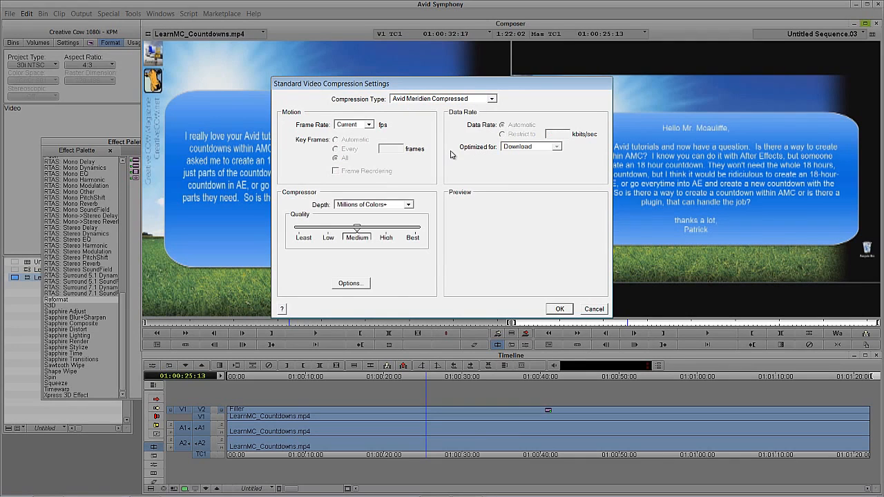
pyautogui.click(406, 204)
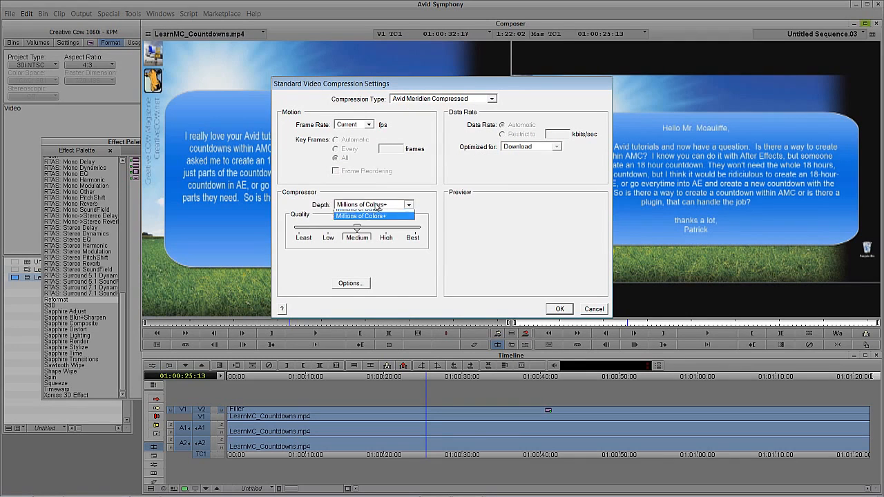
pyautogui.click(363, 204)
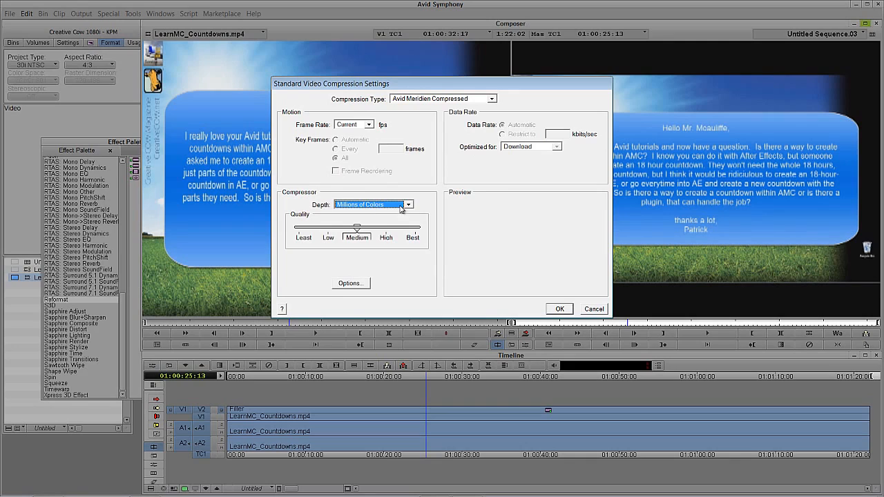
pyautogui.moveTo(378, 194)
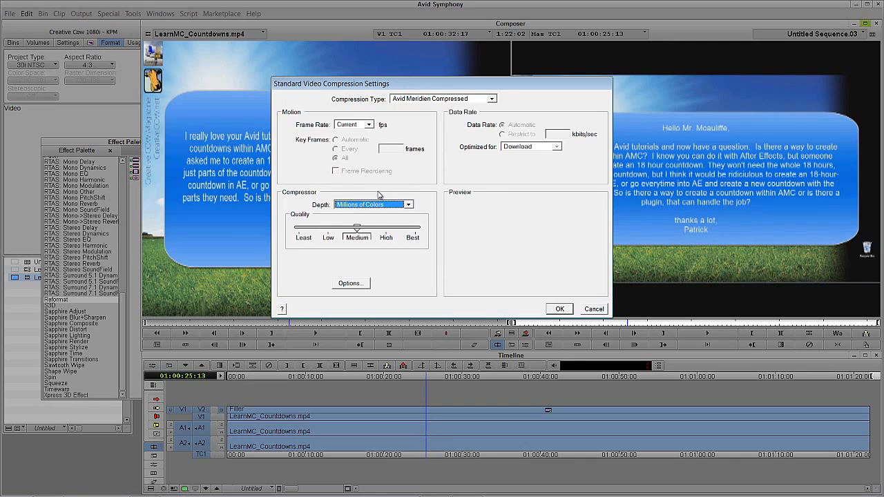
pyautogui.moveTo(399, 207)
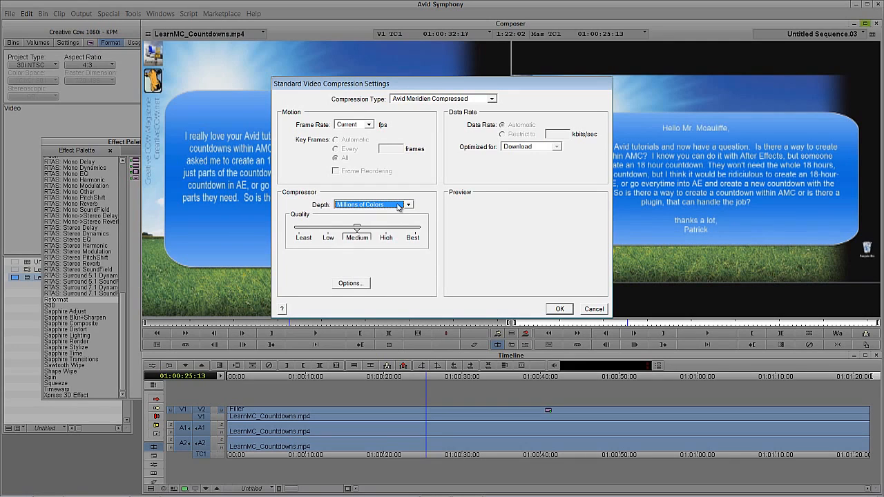
pyautogui.moveTo(358, 228); pyautogui.dragTo(400, 228)
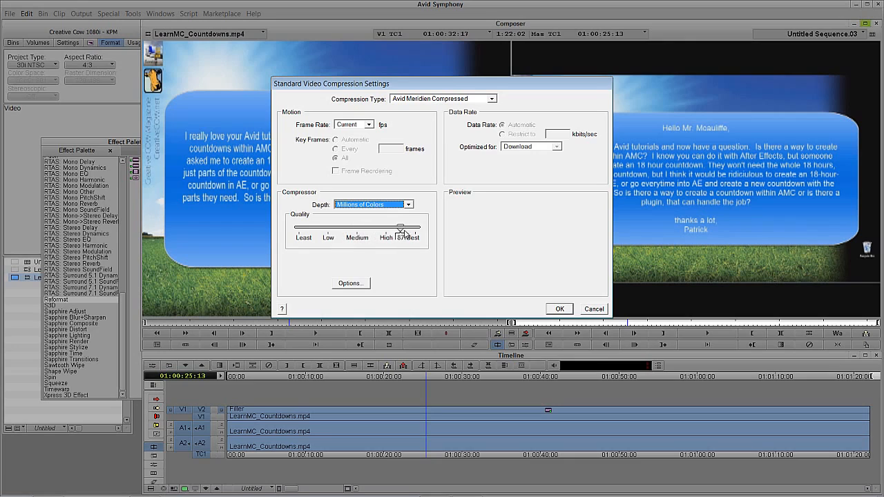
pyautogui.click(350, 283)
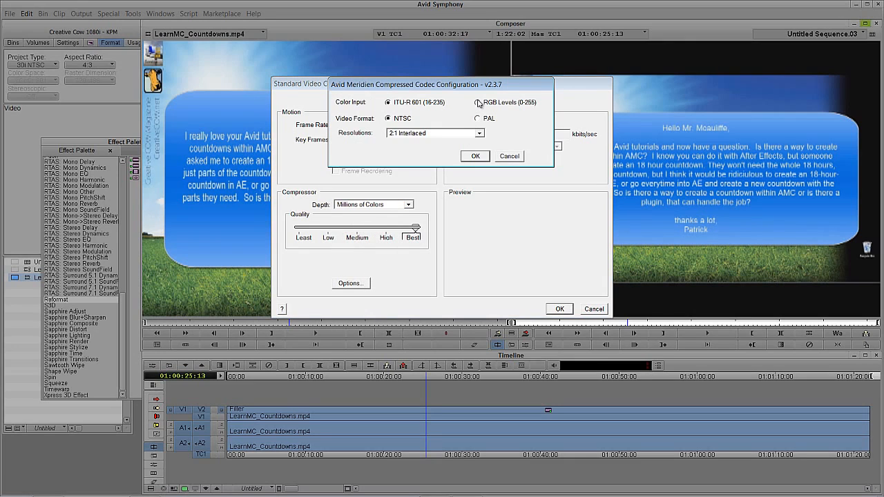
pyautogui.click(476, 102)
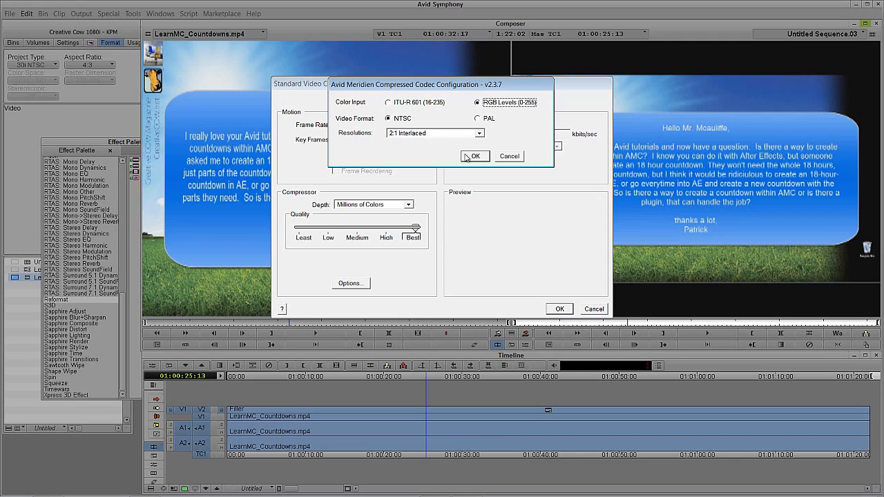
pyautogui.click(475, 156)
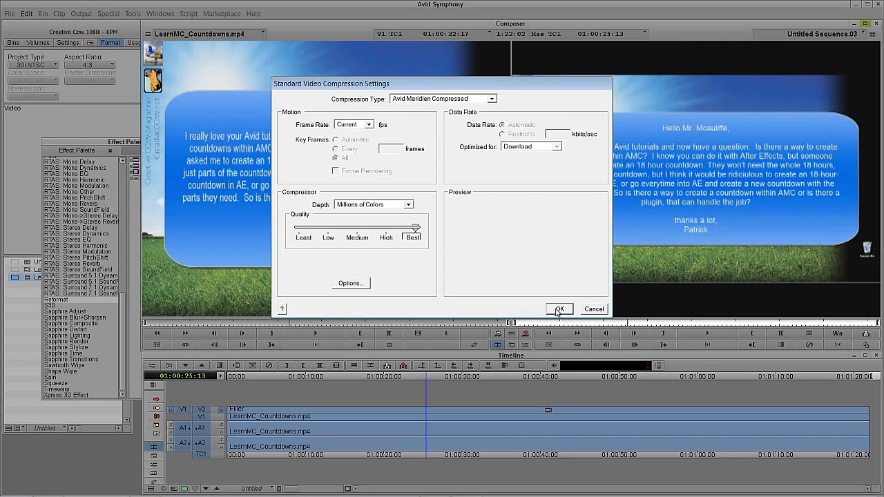
pyautogui.click(558, 308)
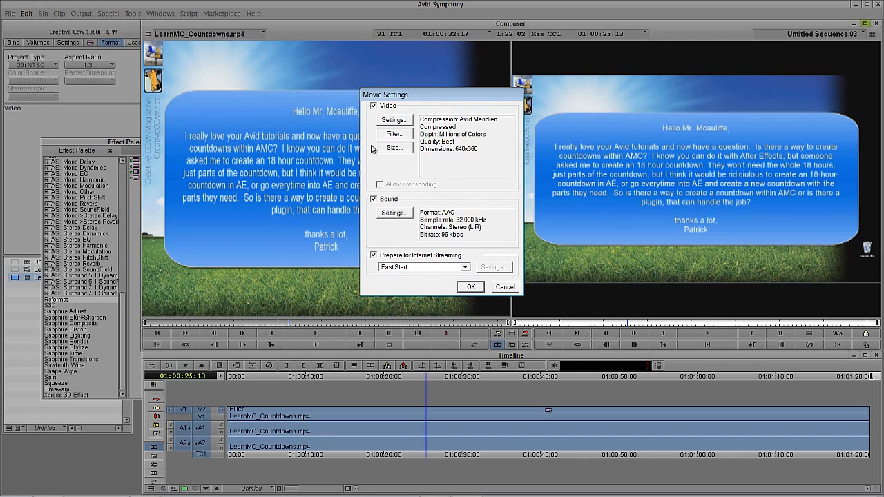
pyautogui.moveTo(406, 261)
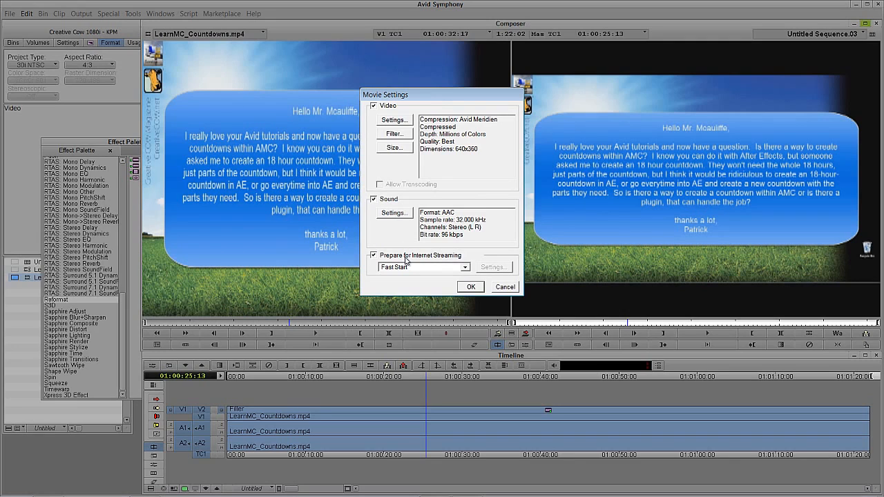
pyautogui.moveTo(466, 157)
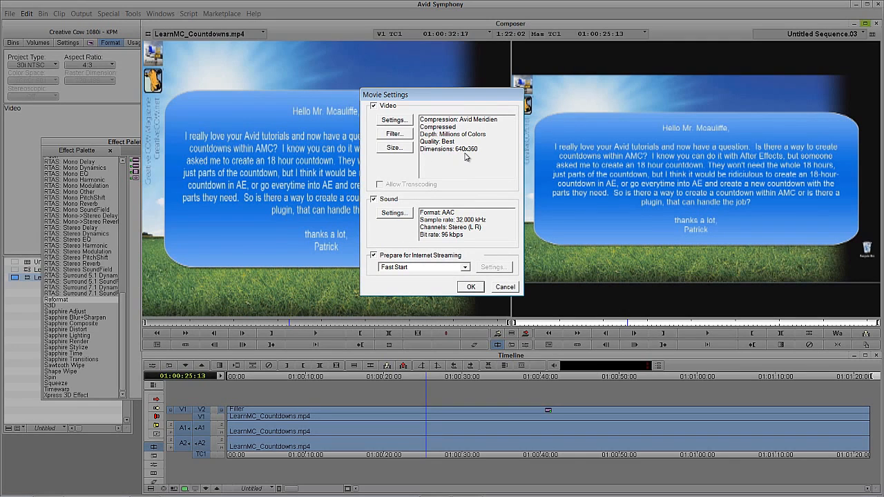
# - Set the movie frame size dimensions to Current
pyautogui.click(394, 147)
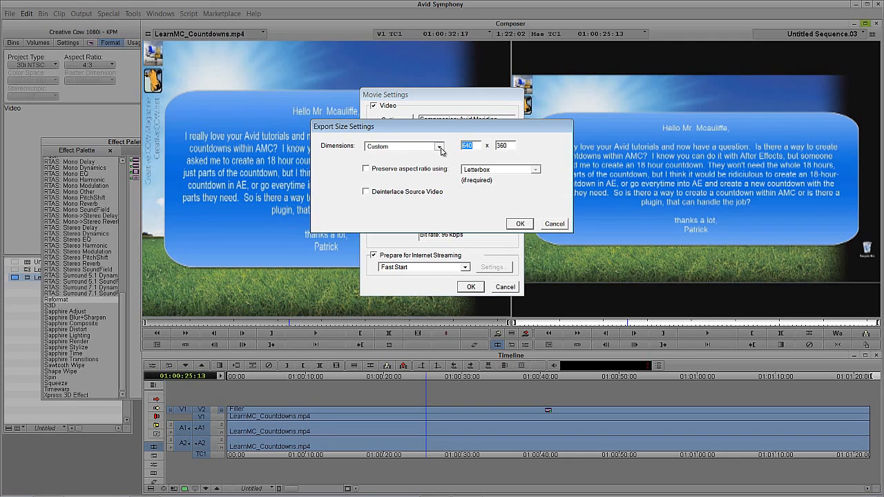
pyautogui.click(440, 146)
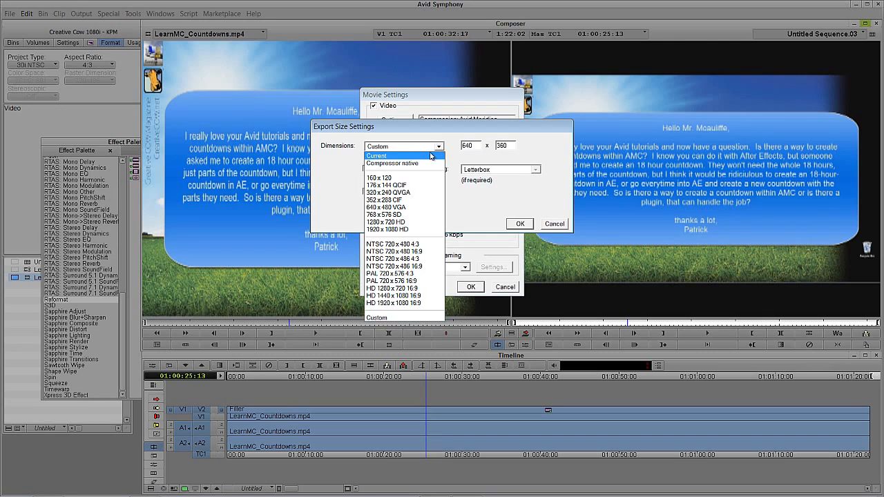
pyautogui.click(377, 155)
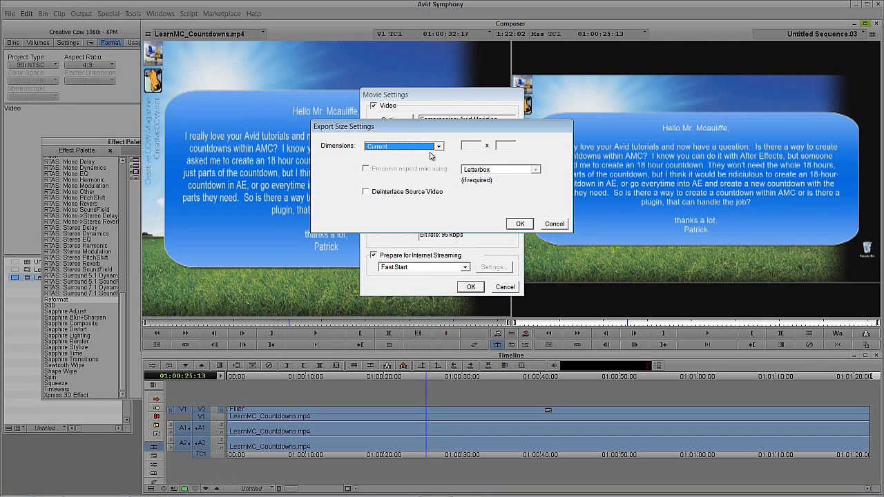
pyautogui.click(519, 223)
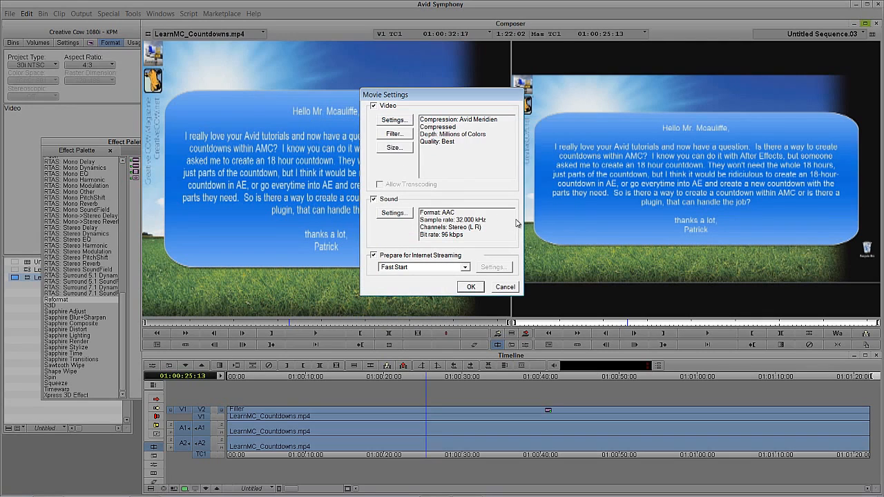
# - Set the sound sample rate to 48 kHz
pyautogui.click(394, 213)
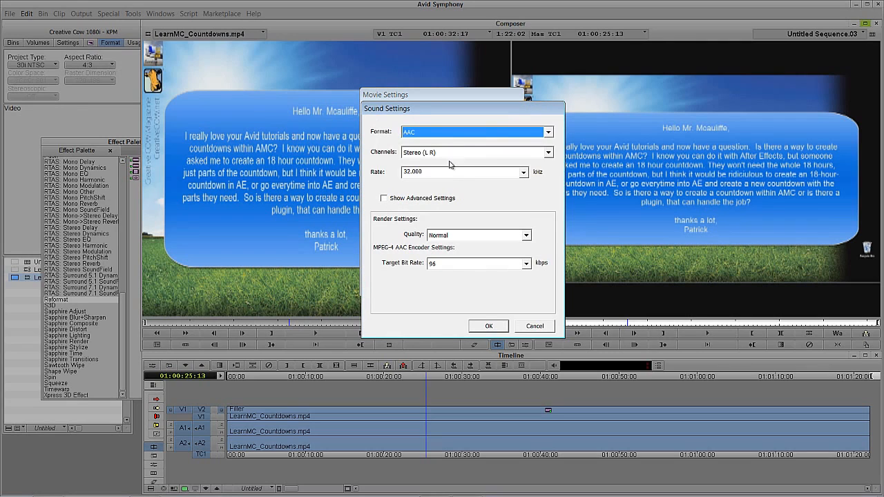
pyautogui.click(548, 172)
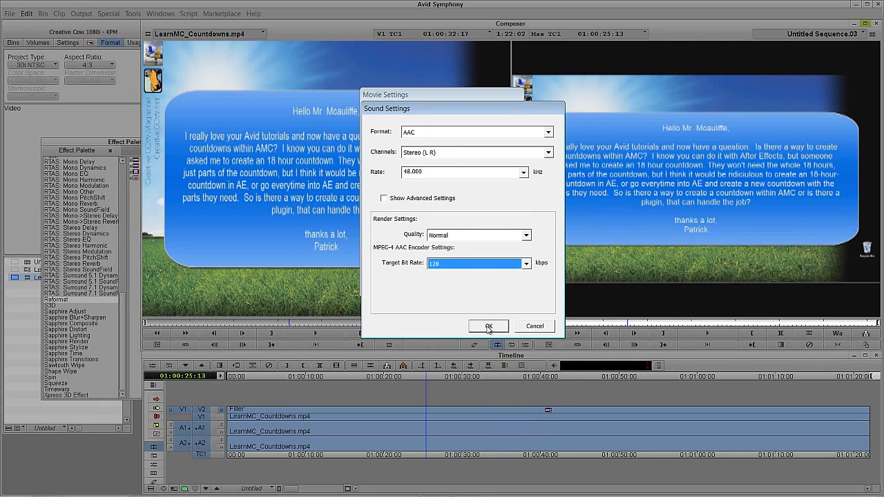
pyautogui.click(489, 326)
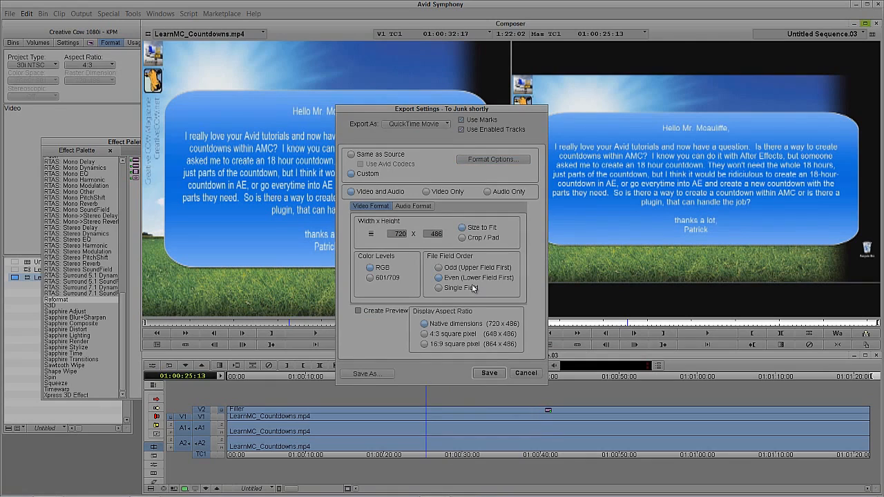
# - Save the export settings as the preset 'QT SD Avid 2:1'
pyautogui.click(366, 374)
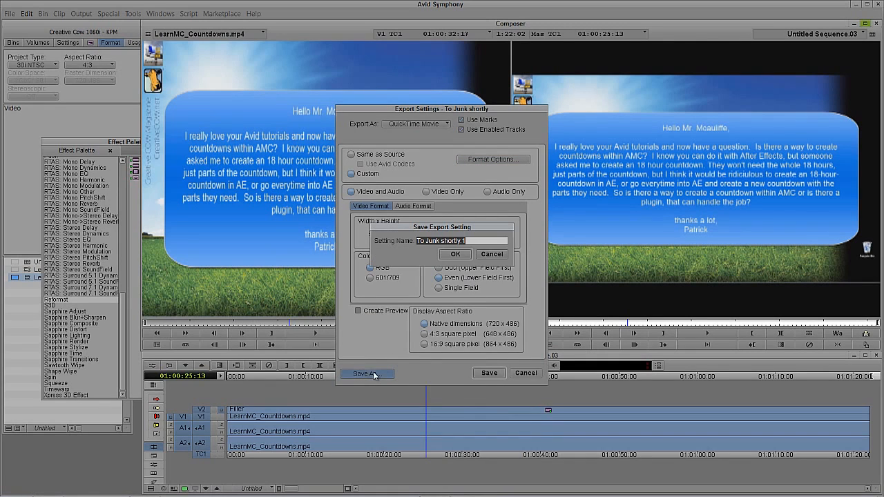
pyautogui.write('Q')
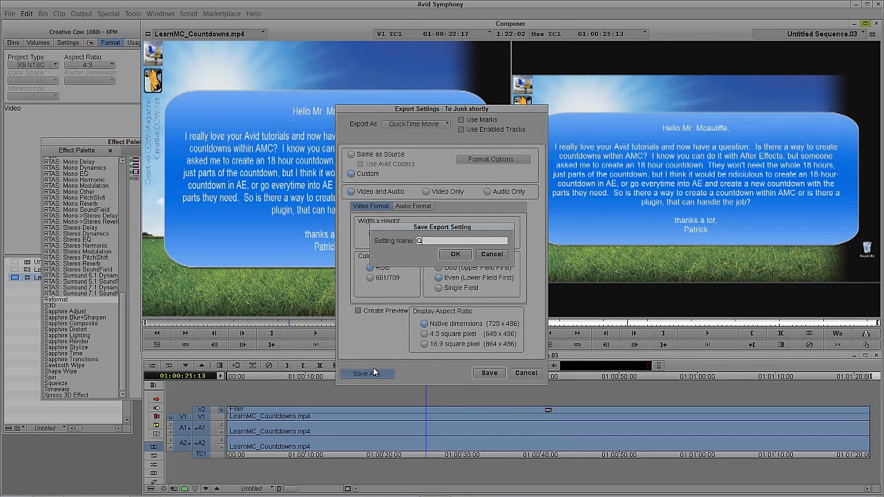
pyautogui.write('T SD')
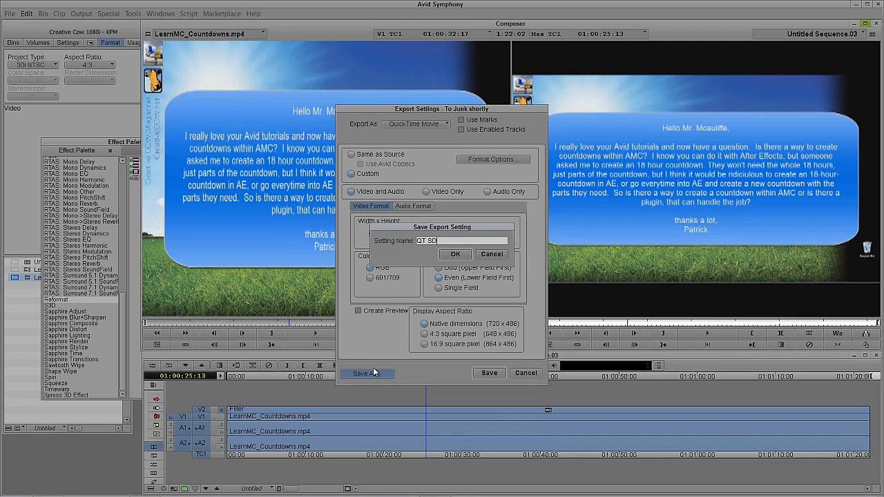
pyautogui.write('Avid 2')
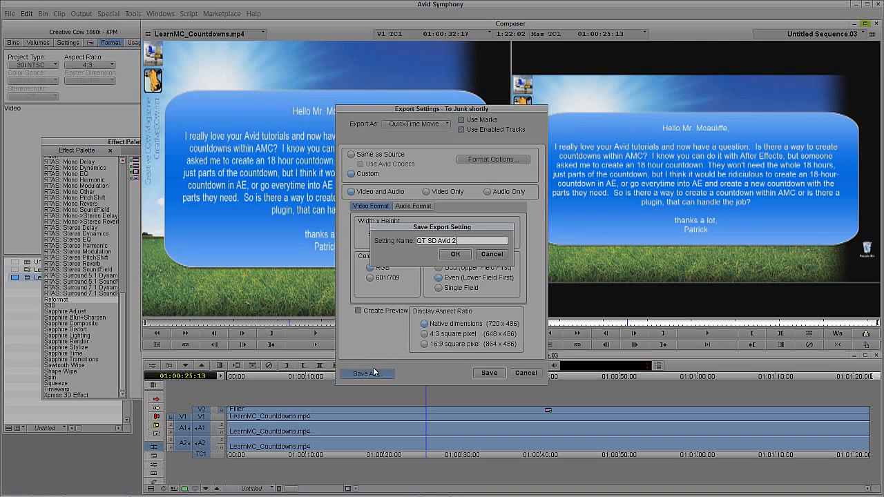
pyautogui.write(':1')
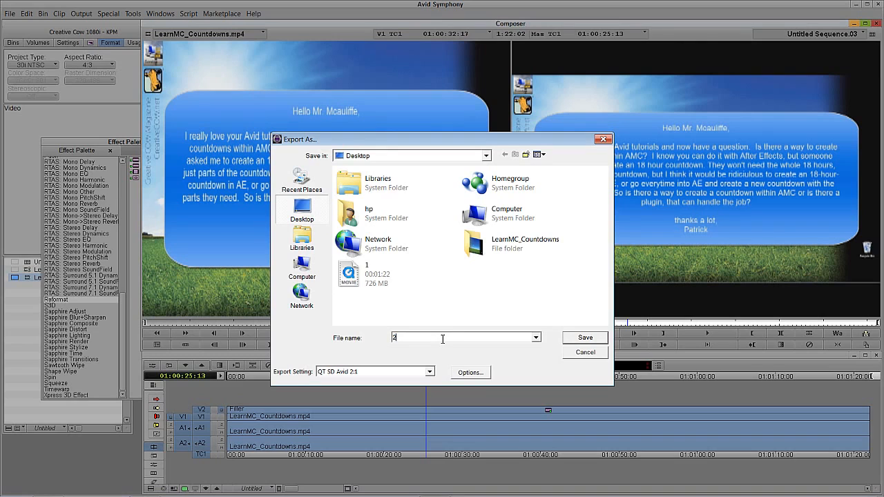
# - Export the sequence to the Desktop as a second movie, then minimise Avid
pyautogui.click(584, 337)
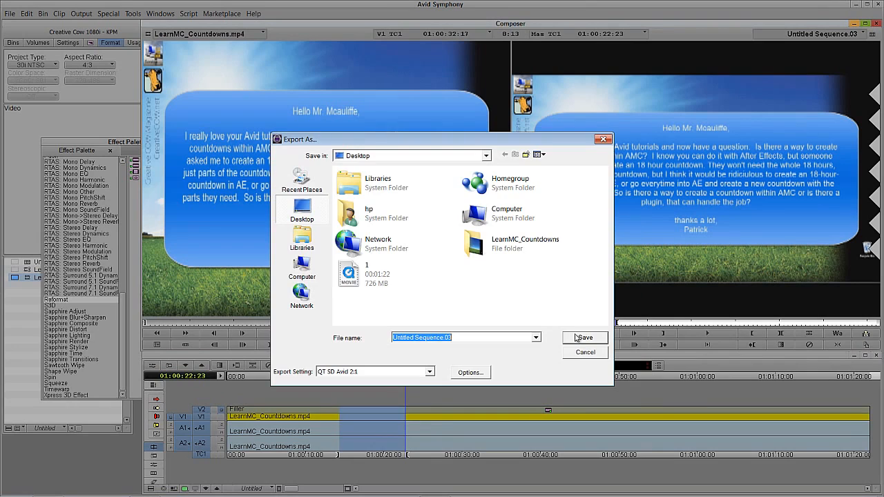
pyautogui.write('2')
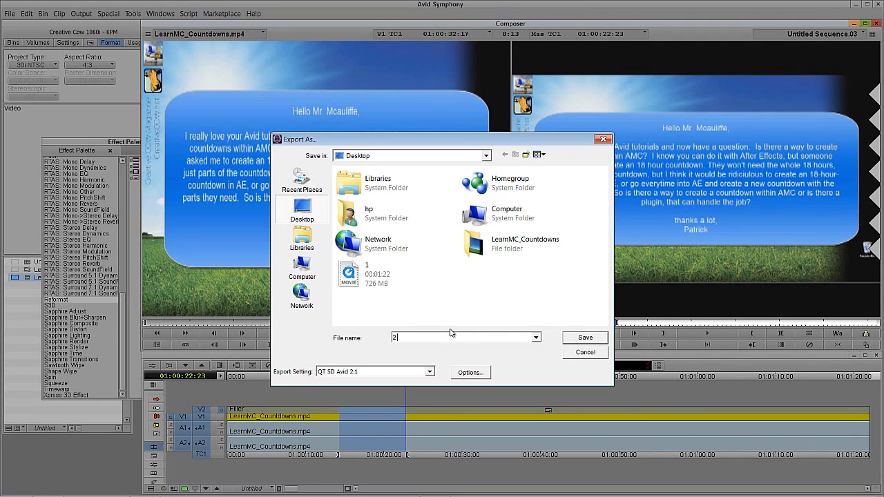
pyautogui.click(585, 337)
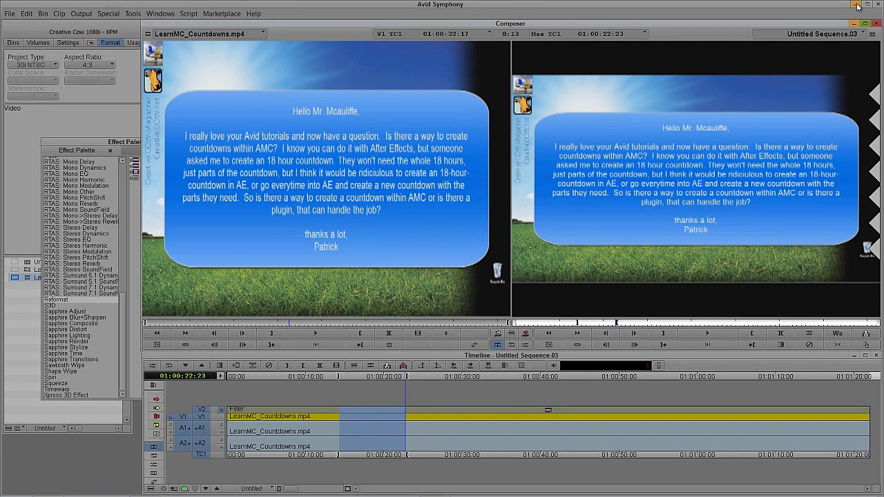
pyautogui.click(858, 5)
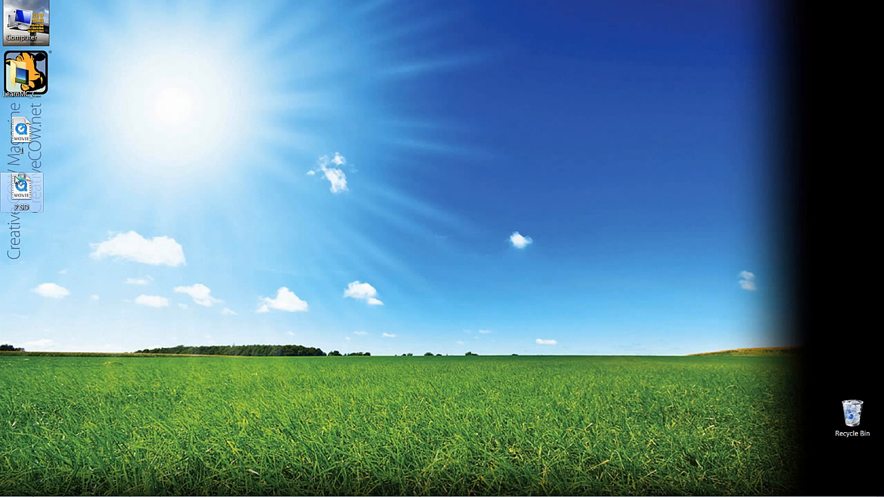
pyautogui.moveTo(21, 176)
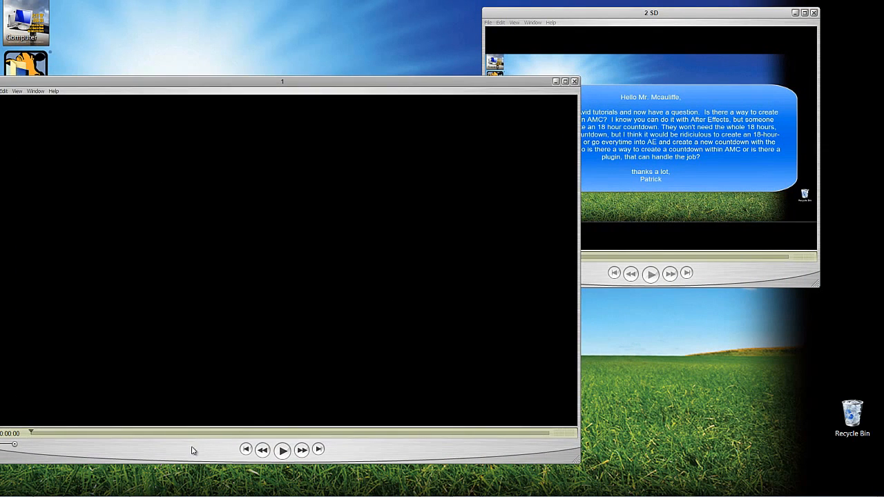
# - Inspect the 2 SD movie: Avid Meridien Compressed, 720x486, 29.97 fps
pyautogui.click(282, 451)
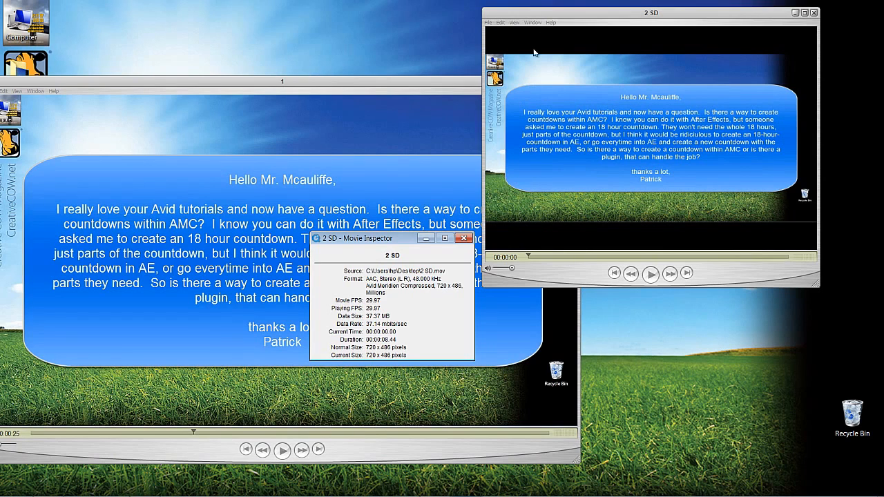
pyautogui.moveTo(389, 291)
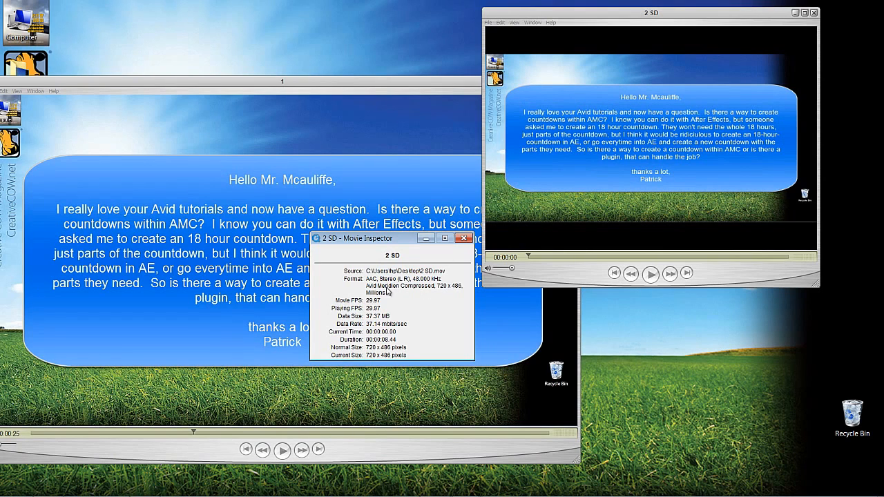
pyautogui.moveTo(461, 288)
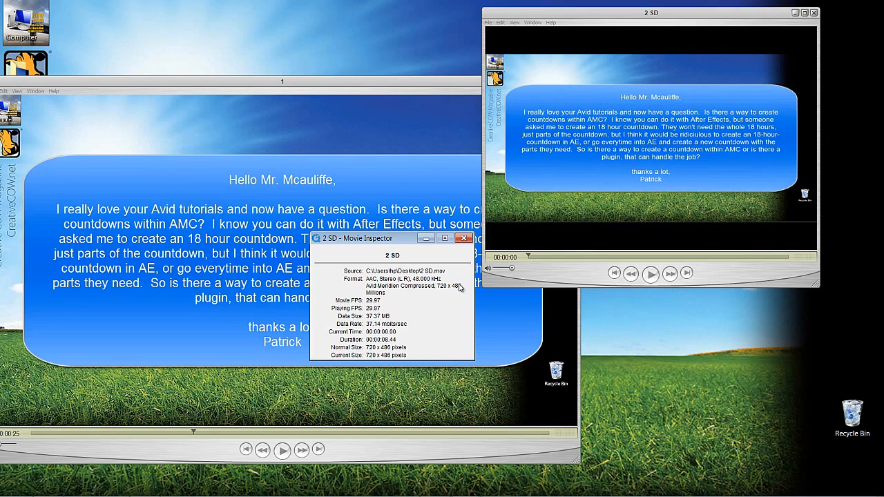